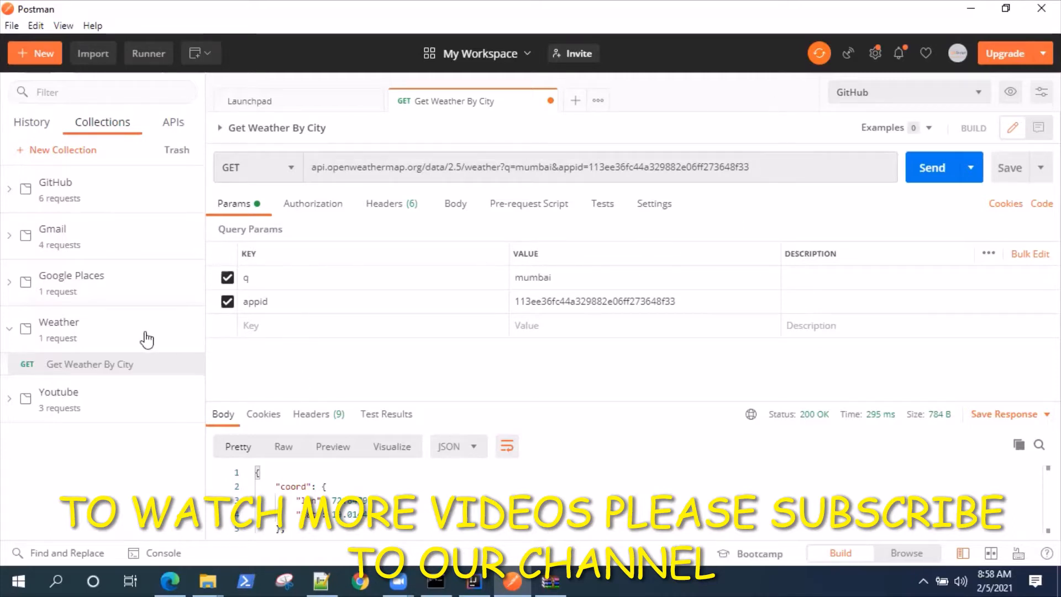
{"action": "mouse_move", "coordinate": [196, 362]}
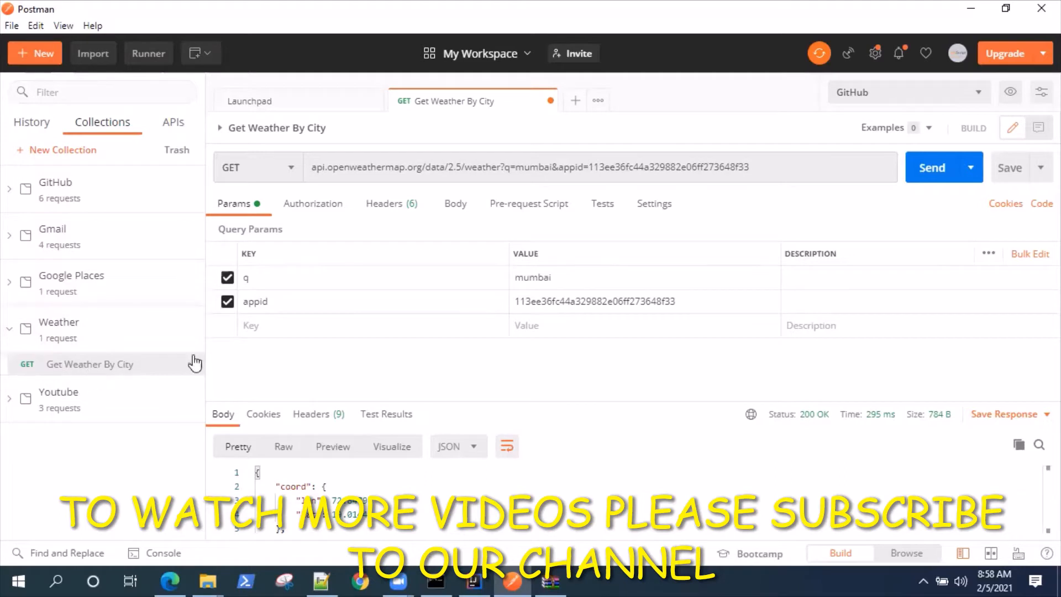
Review the weather request and bring up the code snippet generator for it
{"action": "left_click", "coordinate": [314, 166]}
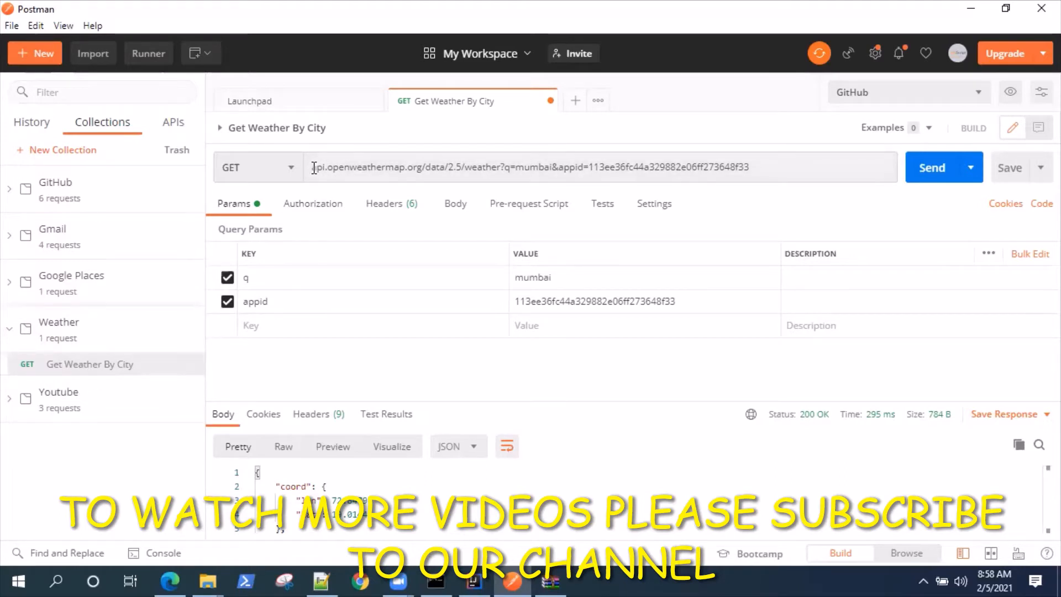
{"action": "left_click_drag", "start_coordinate": [314, 167], "coordinate": [500, 167]}
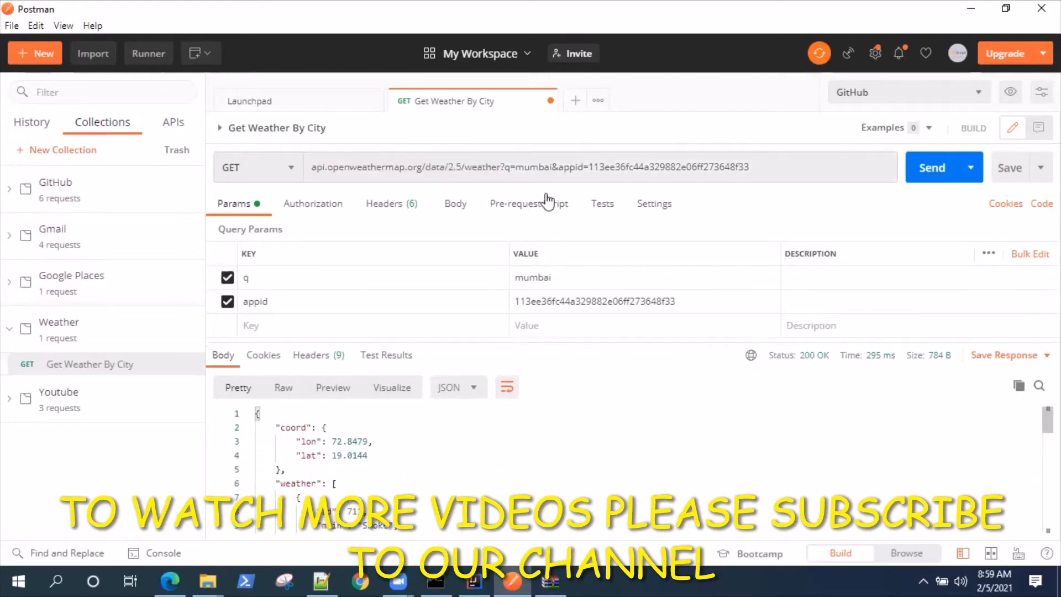
{"action": "scroll", "scroll_direction": "down", "scroll_amount": 3}
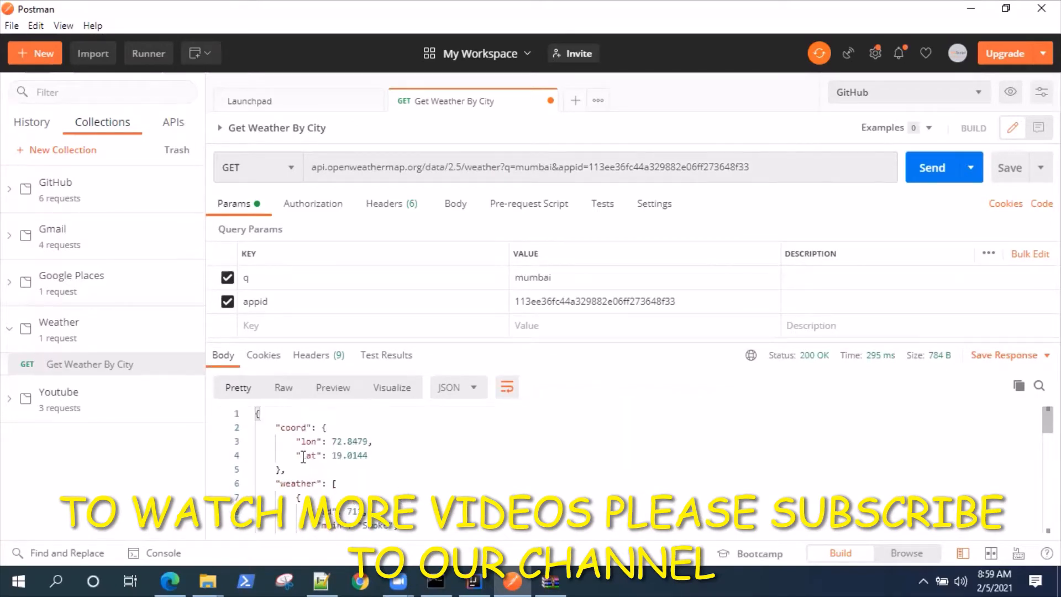
{"action": "scroll", "scroll_direction": "down", "scroll_amount": 3}
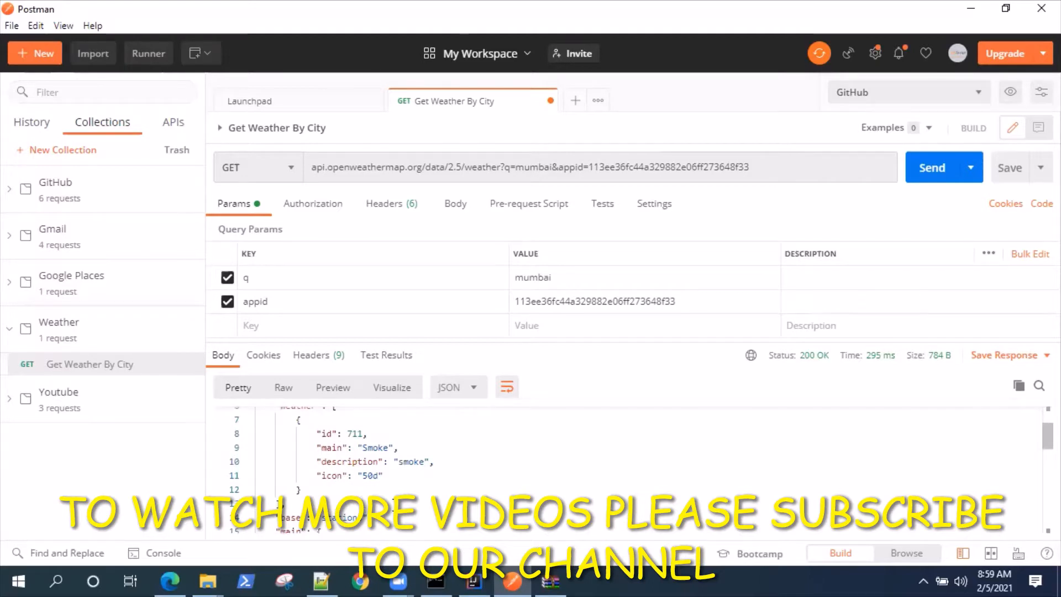
{"action": "scroll", "scroll_direction": "down", "scroll_amount": 3}
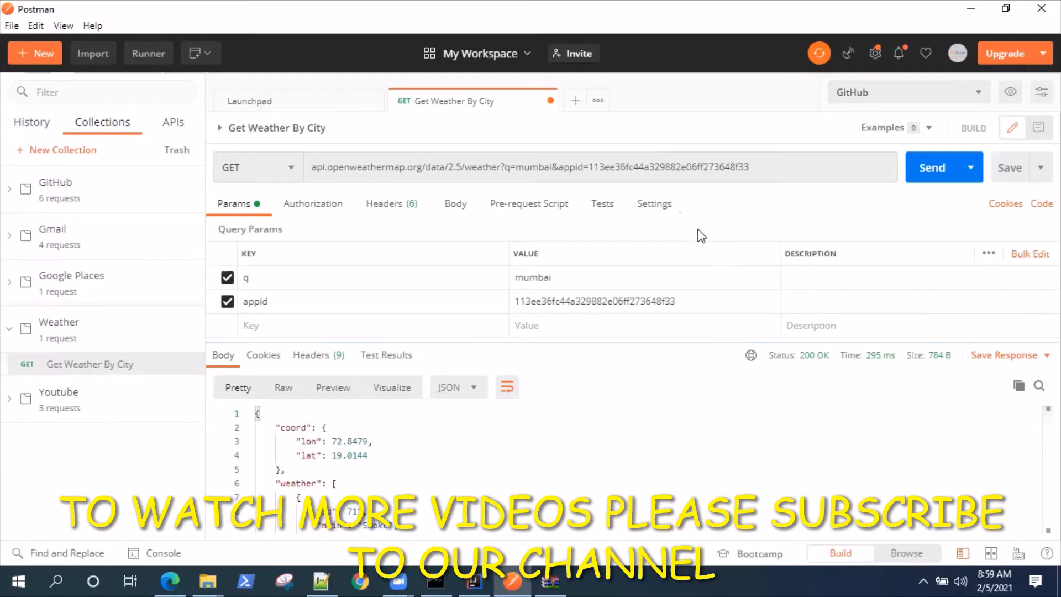
{"action": "mouse_move", "coordinate": [864, 240]}
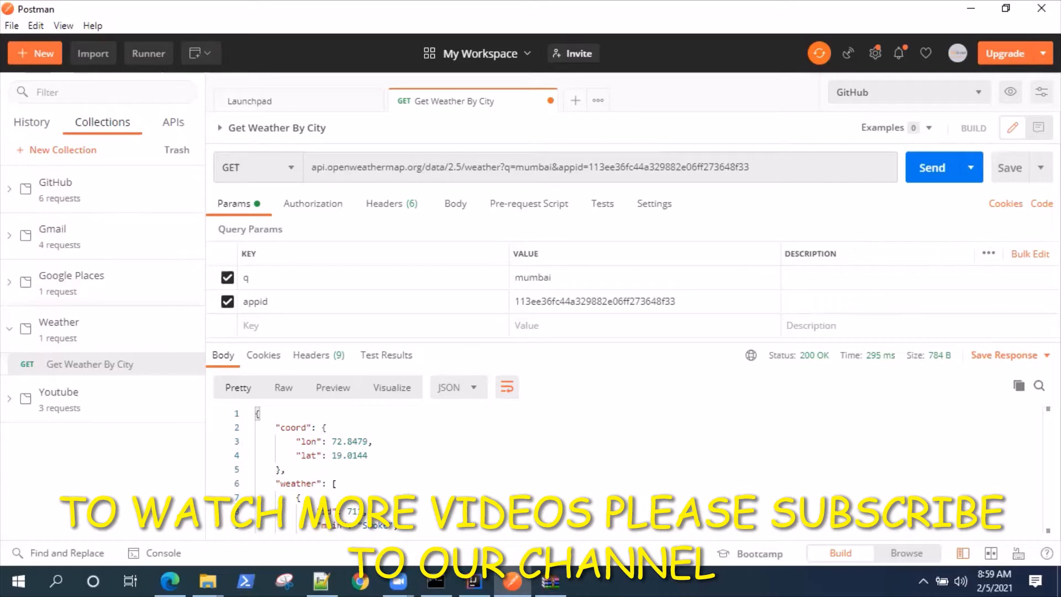
{"action": "mouse_move", "coordinate": [660, 219]}
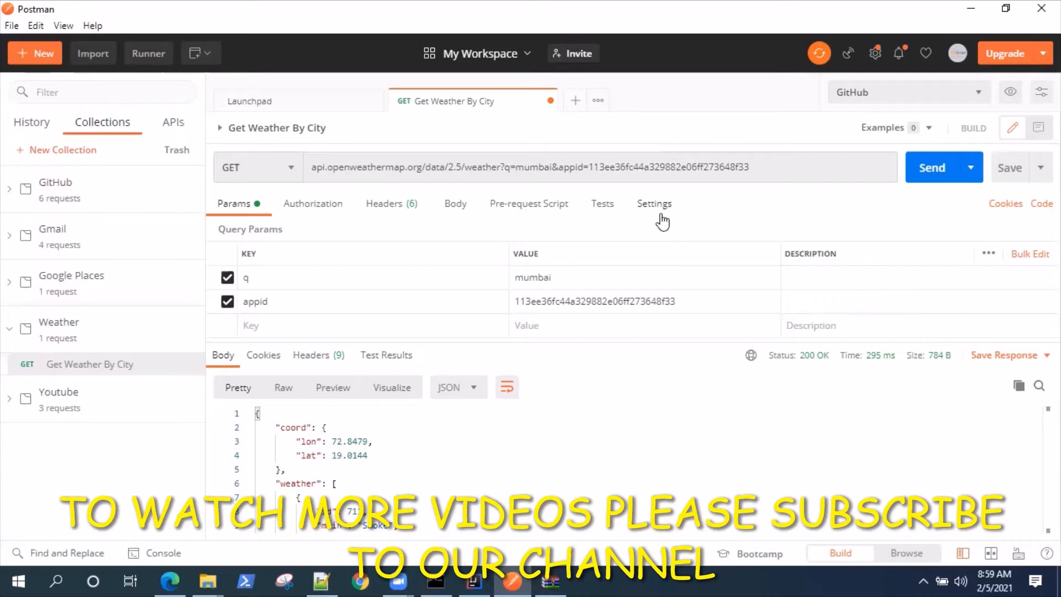
{"action": "mouse_move", "coordinate": [919, 226]}
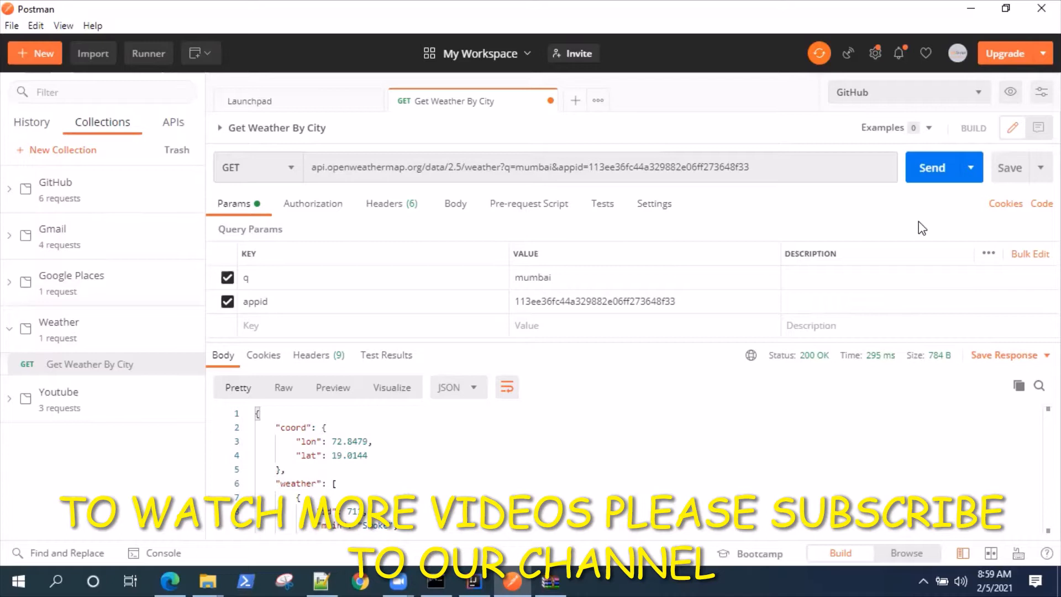
{"action": "mouse_move", "coordinate": [961, 227]}
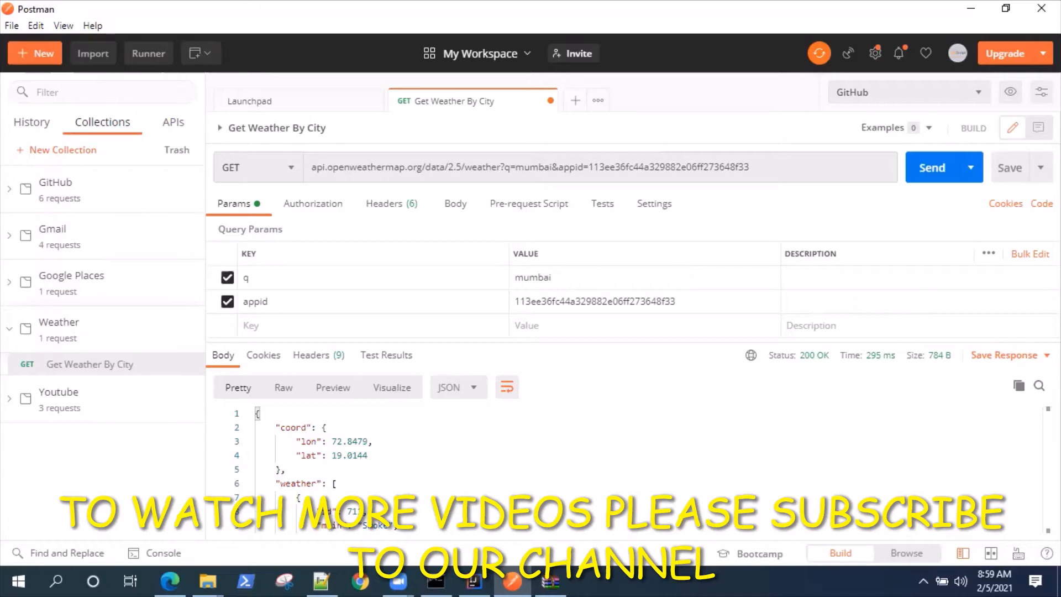
{"action": "left_click", "coordinate": [1041, 203]}
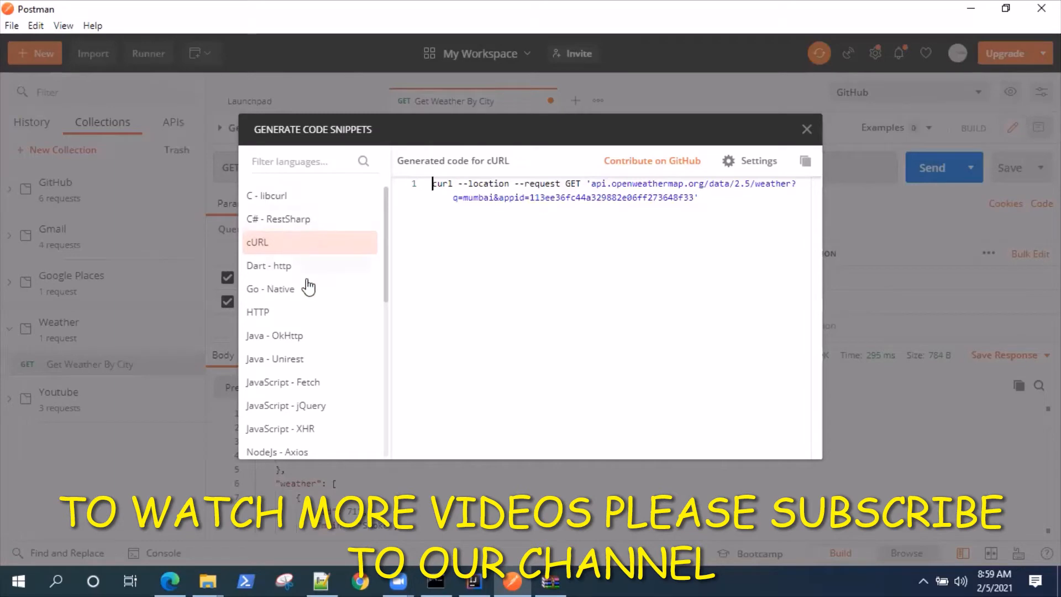
{"action": "mouse_move", "coordinate": [338, 317]}
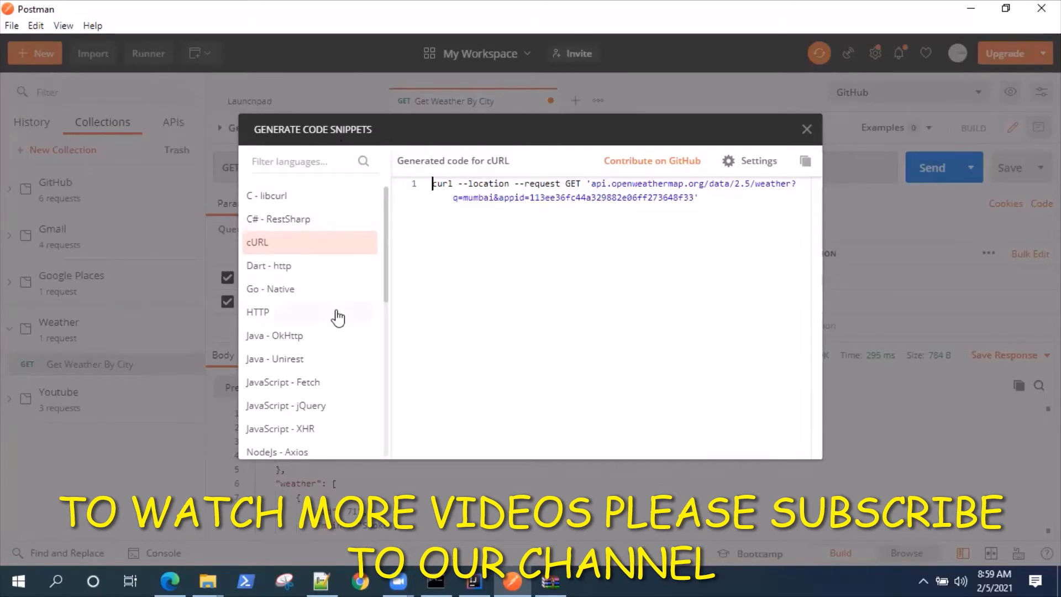
Preview the request as HTTP, Shell - Httpie, cURL and Go - Native snippets, returning to cURL
{"action": "left_click", "coordinate": [258, 311]}
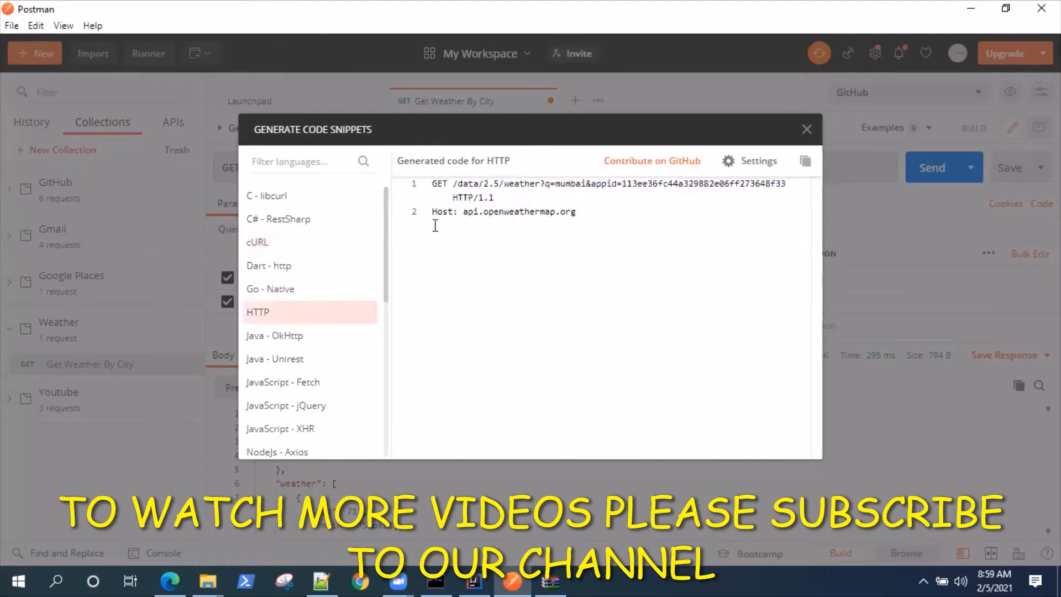
{"action": "mouse_move", "coordinate": [332, 343]}
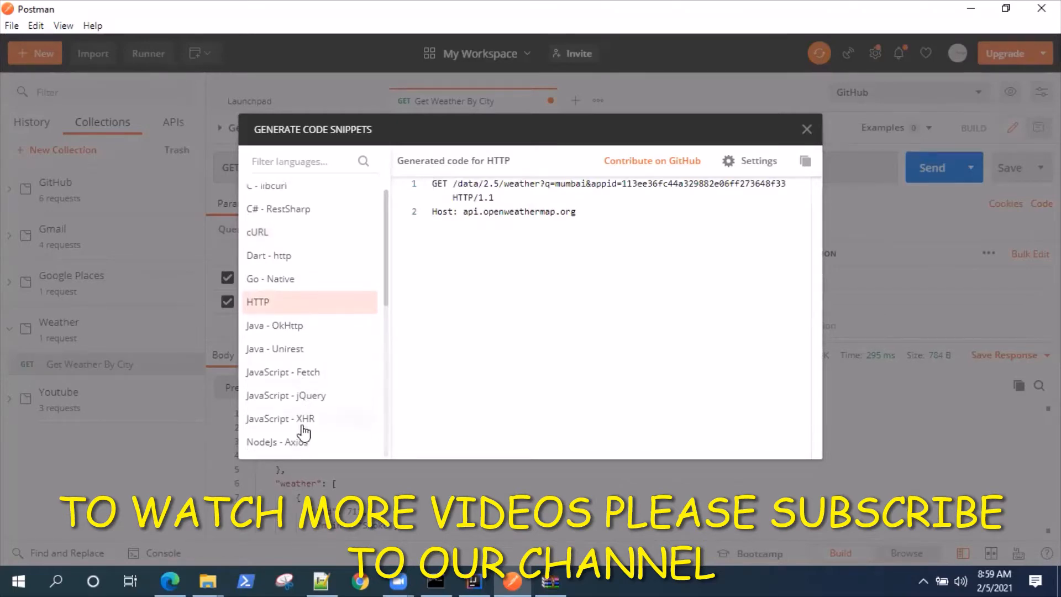
{"action": "left_click", "coordinate": [300, 307]}
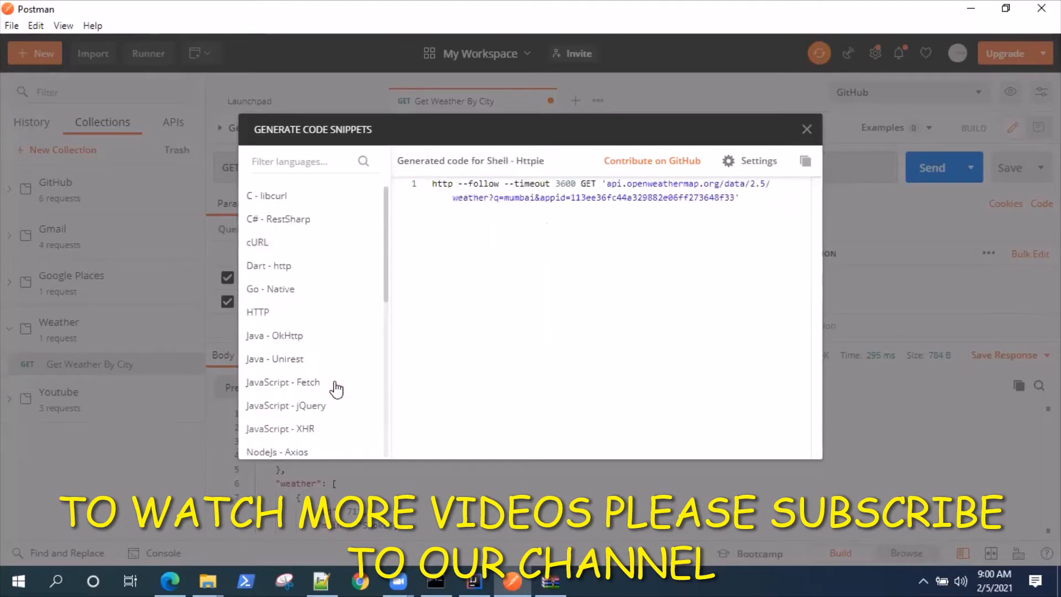
{"action": "mouse_move", "coordinate": [259, 254]}
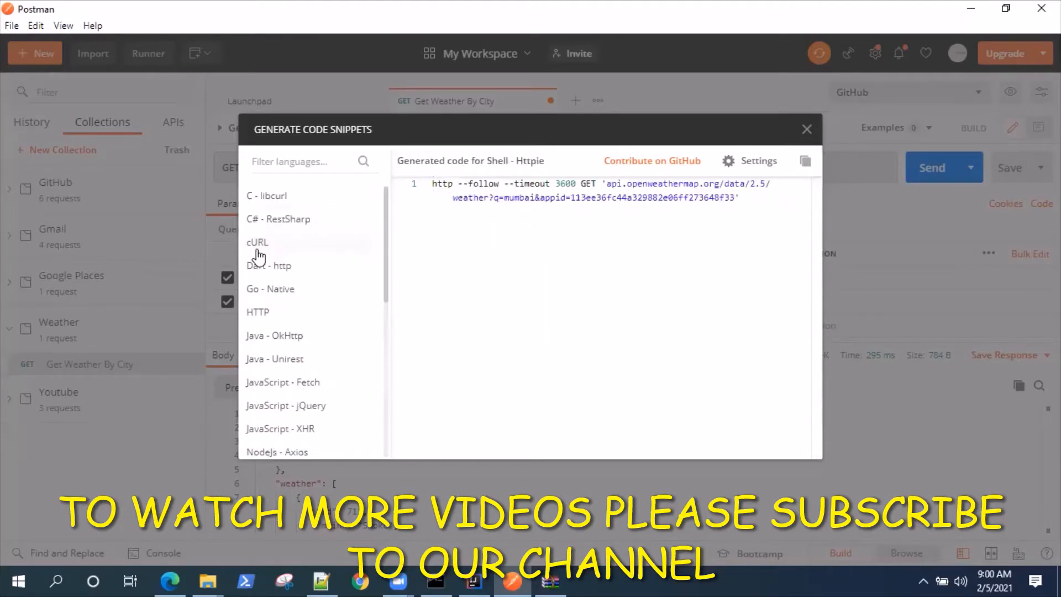
{"action": "left_click", "coordinate": [258, 242]}
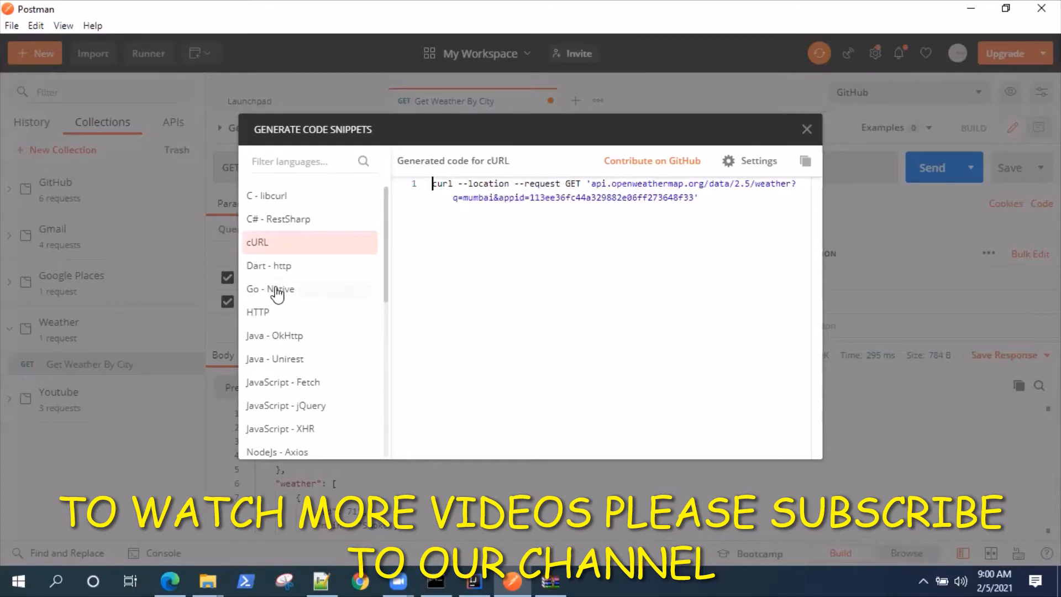
{"action": "left_click", "coordinate": [269, 289]}
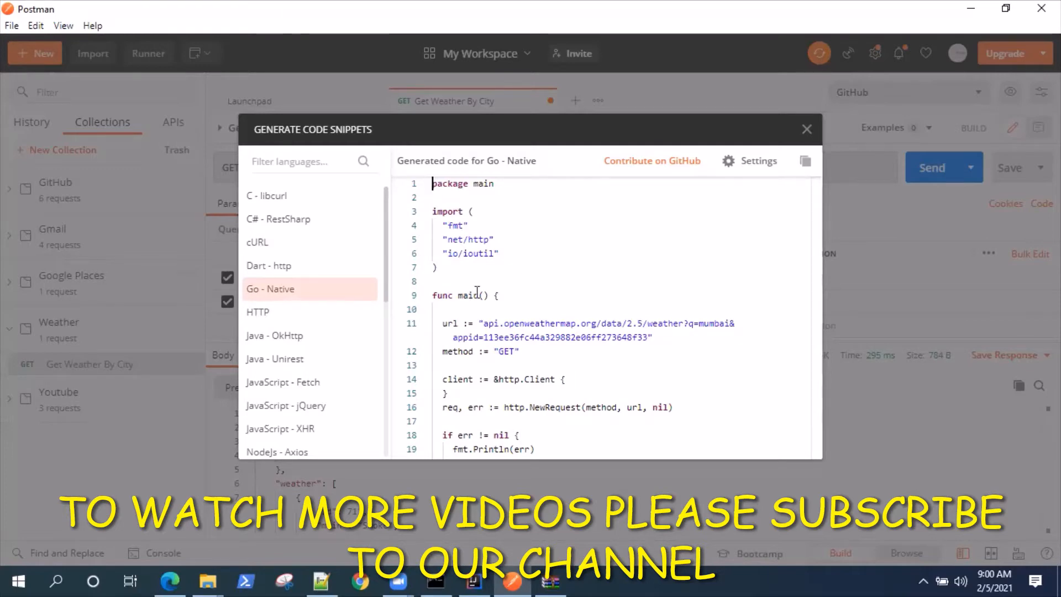
{"action": "mouse_move", "coordinate": [279, 245]}
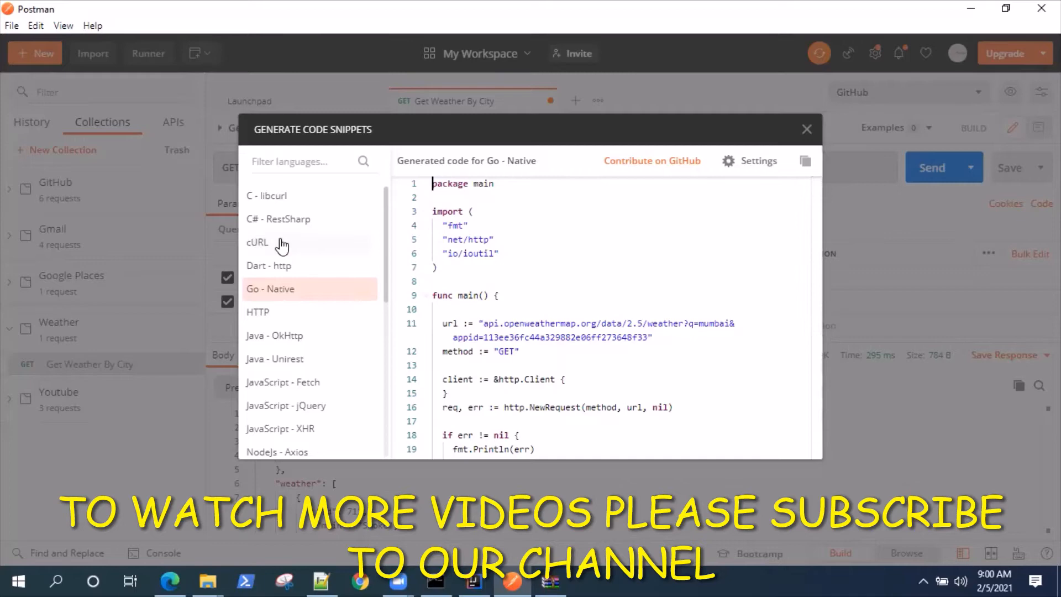
{"action": "left_click", "coordinate": [257, 242]}
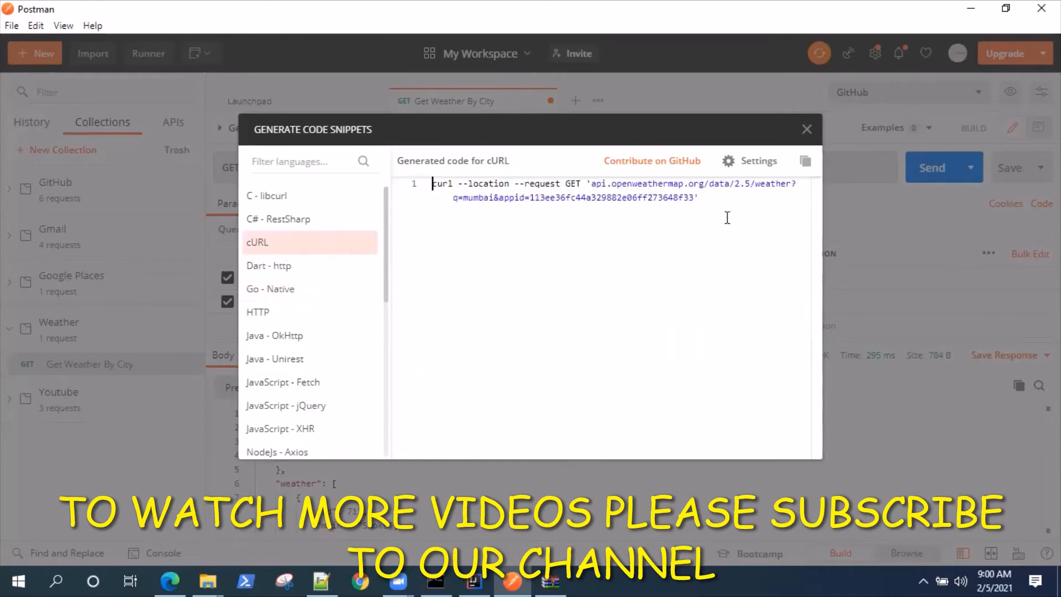
{"action": "mouse_move", "coordinate": [642, 221]}
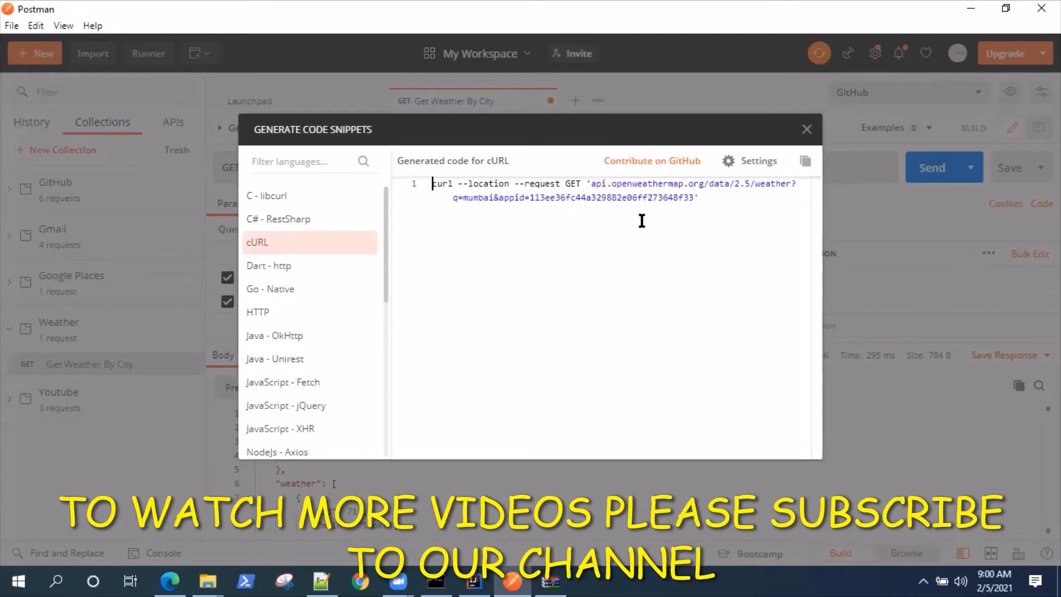
{"action": "mouse_move", "coordinate": [751, 207]}
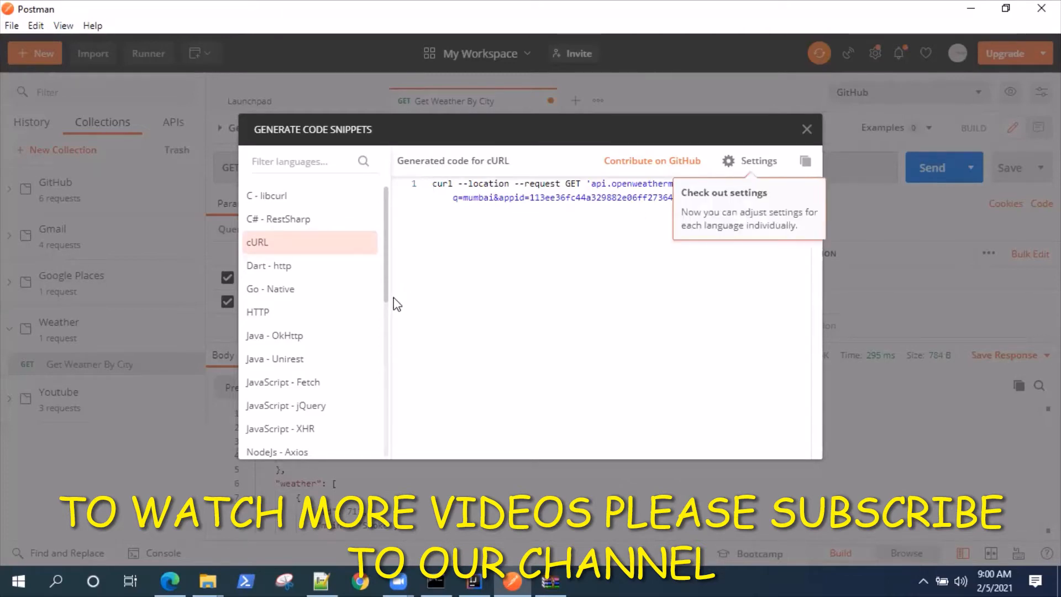
{"action": "scroll", "scroll_direction": "down", "scroll_amount": 3}
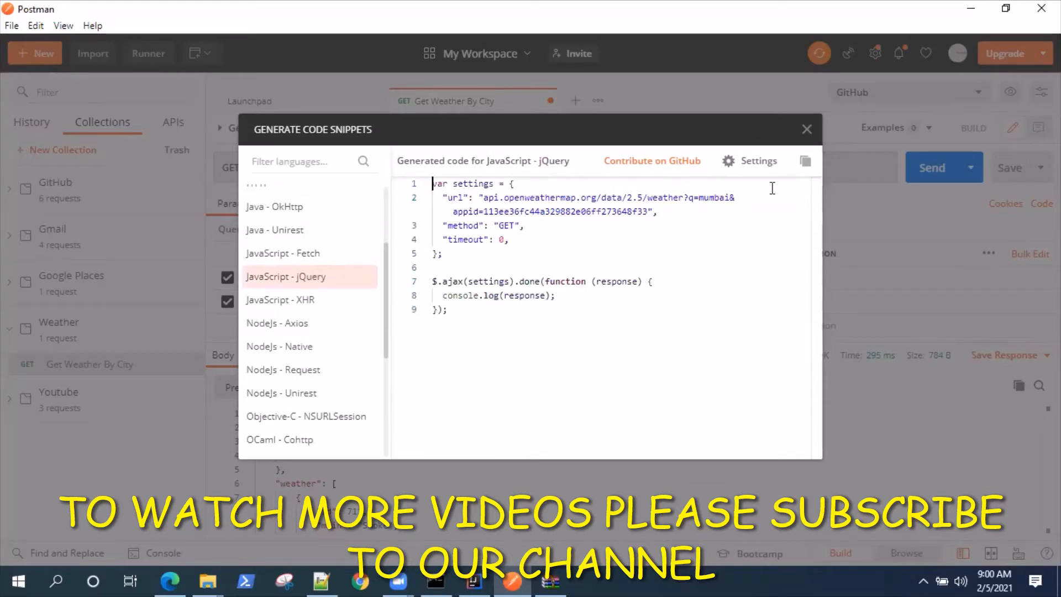
{"action": "left_click", "coordinate": [759, 161]}
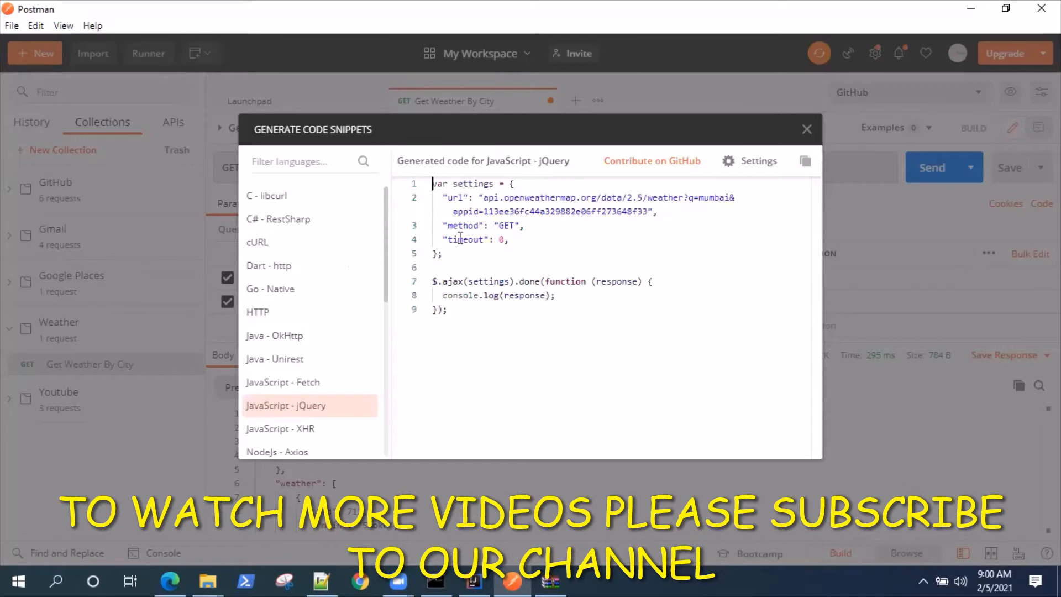
{"action": "mouse_move", "coordinate": [484, 212]}
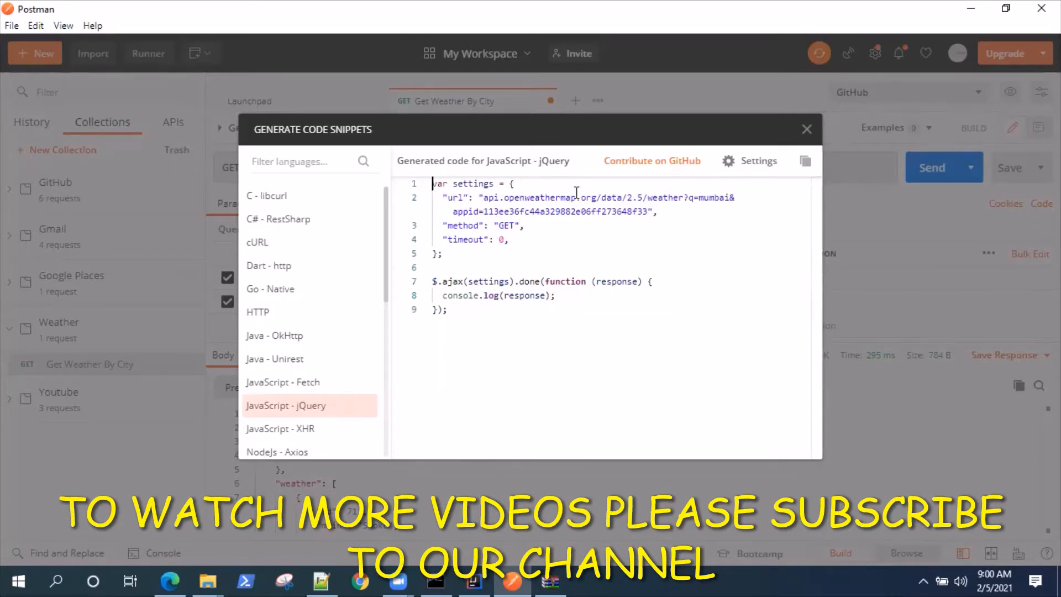
{"action": "mouse_move", "coordinate": [280, 286]}
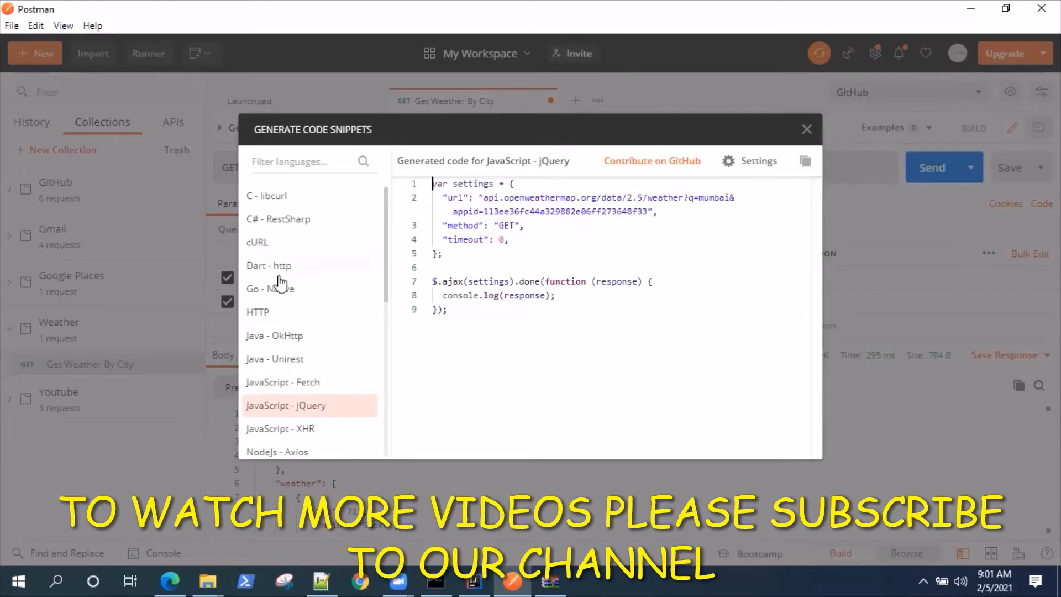
{"action": "mouse_move", "coordinate": [728, 165]}
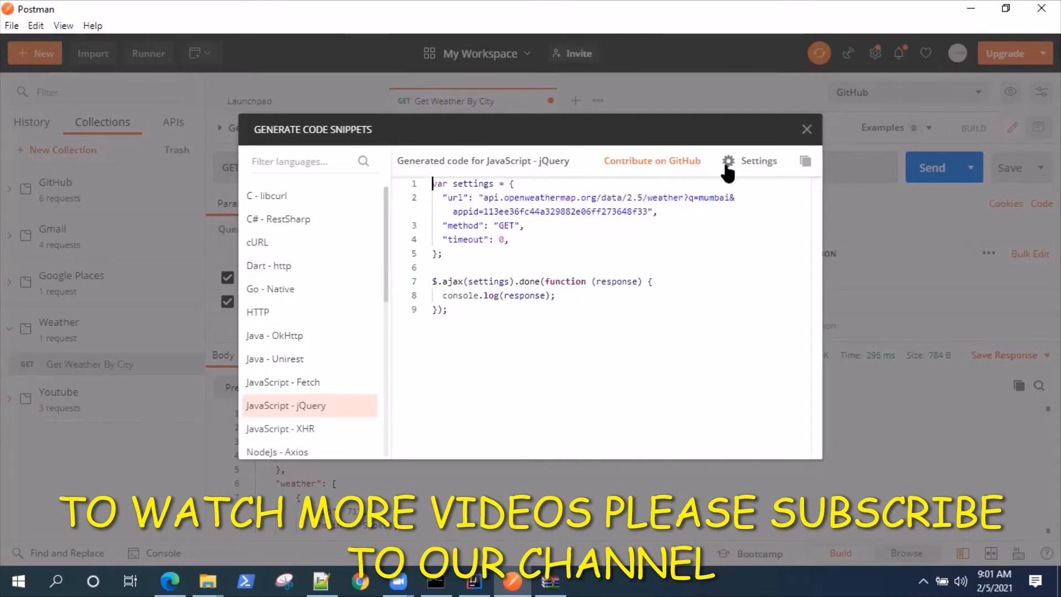
Set the jQuery snippet to indentation count 4 with Tab type and regenerate the code
{"action": "left_click", "coordinate": [729, 161]}
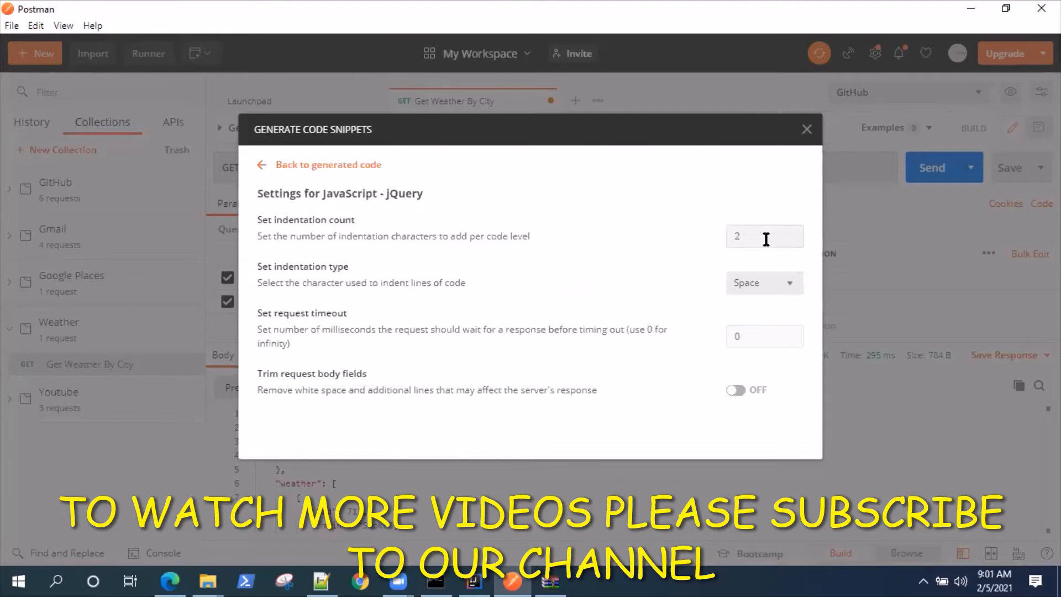
{"action": "double_click", "coordinate": [737, 236]}
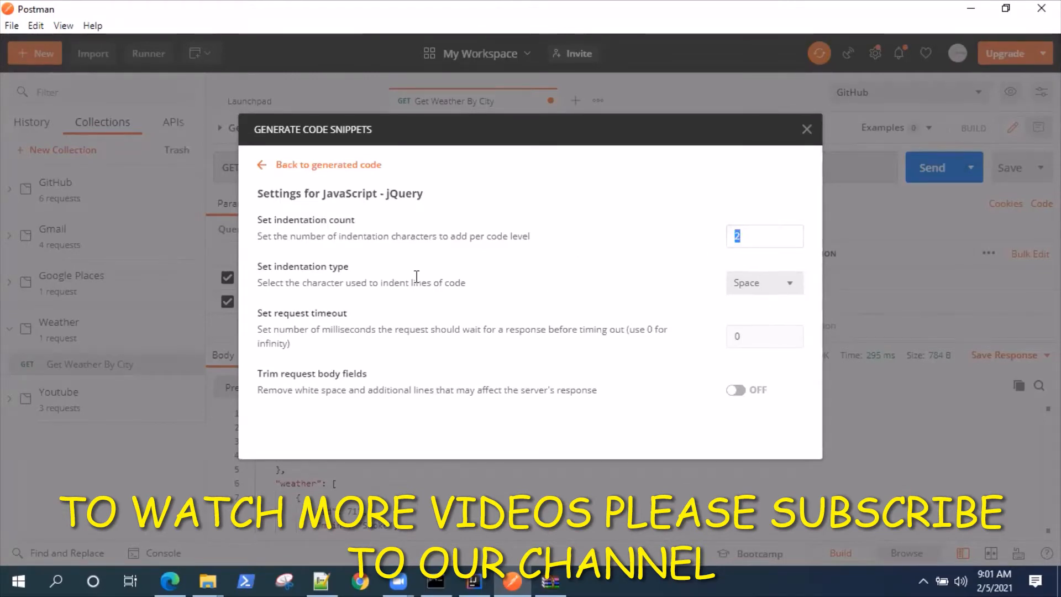
{"action": "left_click", "coordinate": [764, 283]}
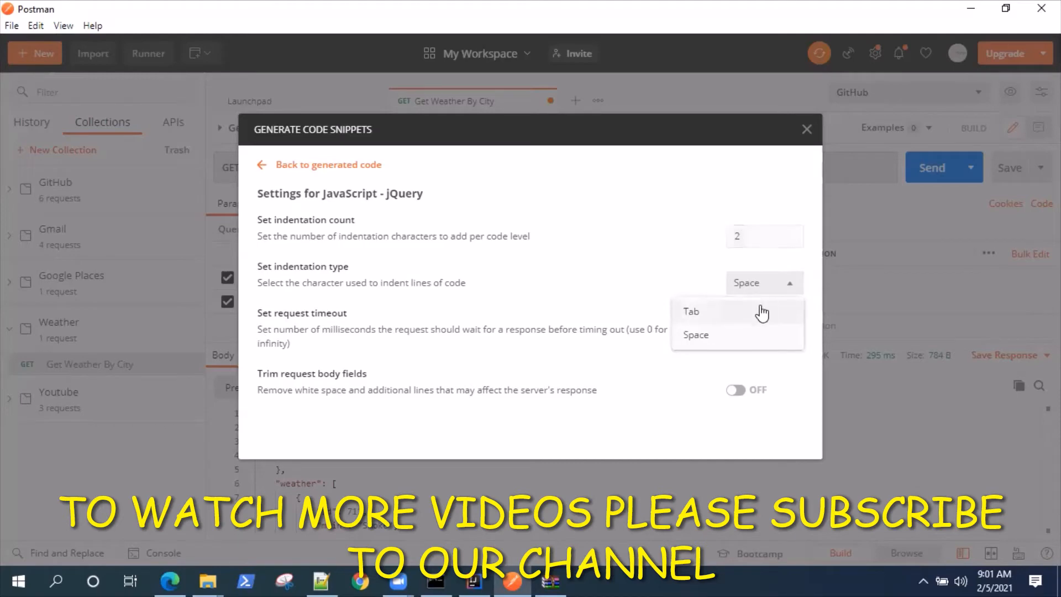
{"action": "left_click", "coordinate": [691, 311]}
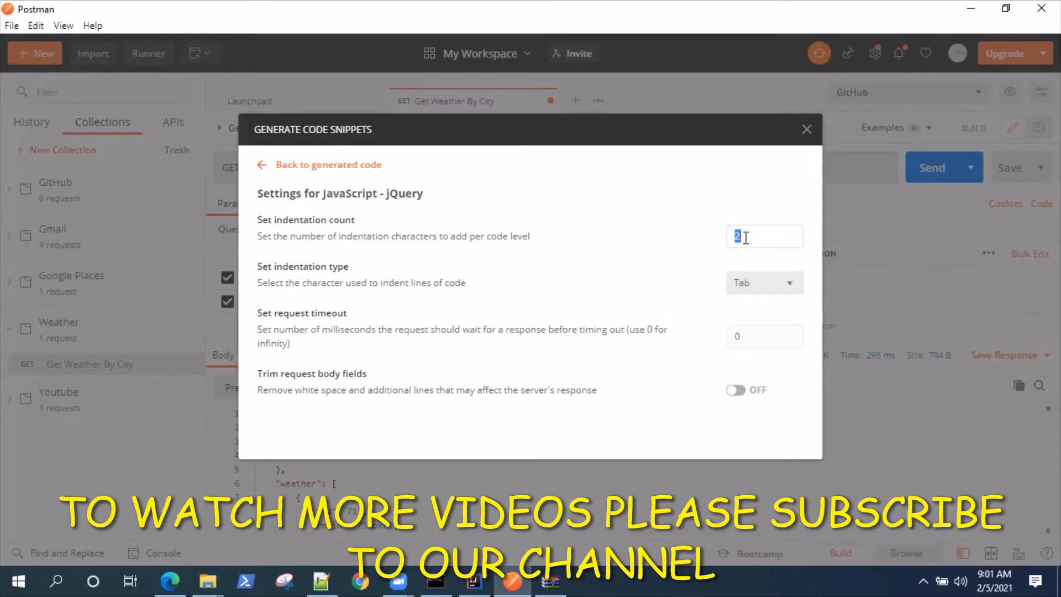
{"action": "type", "text": "4"}
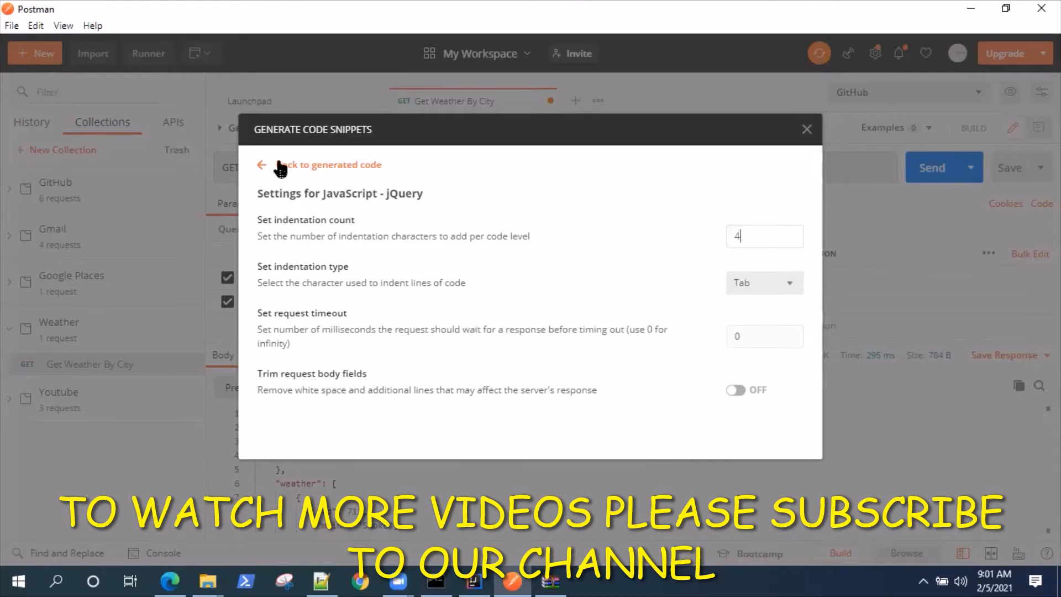
{"action": "left_click", "coordinate": [267, 164]}
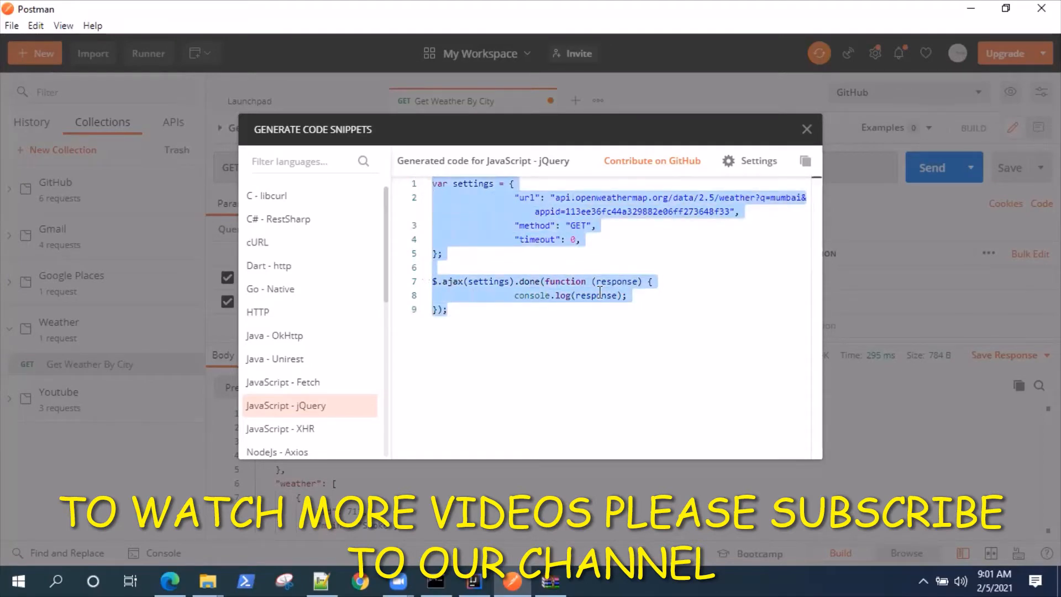
{"action": "left_click", "coordinate": [805, 160]}
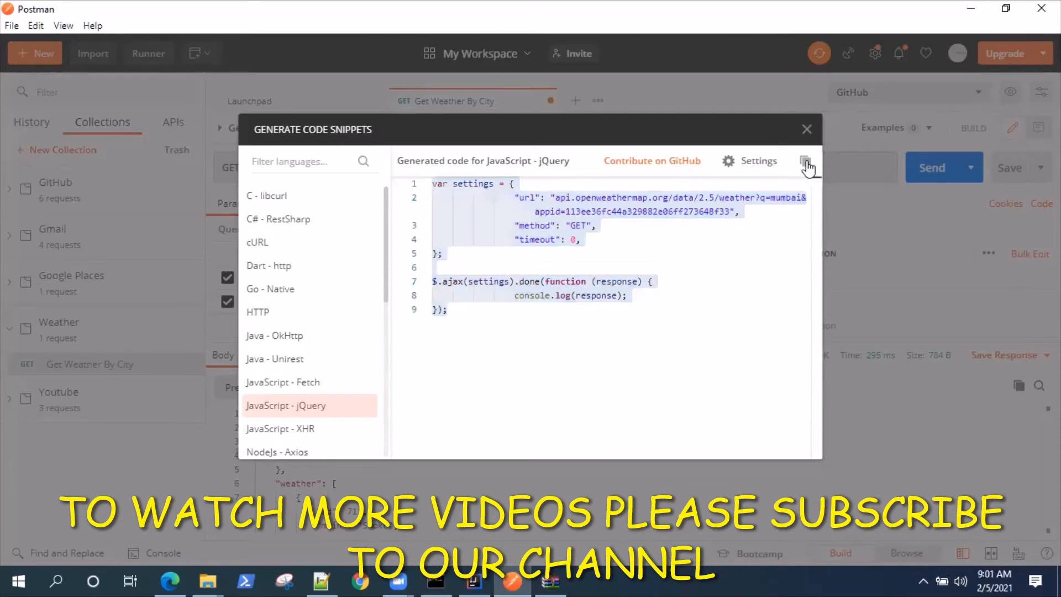
{"action": "left_click", "coordinate": [806, 160]}
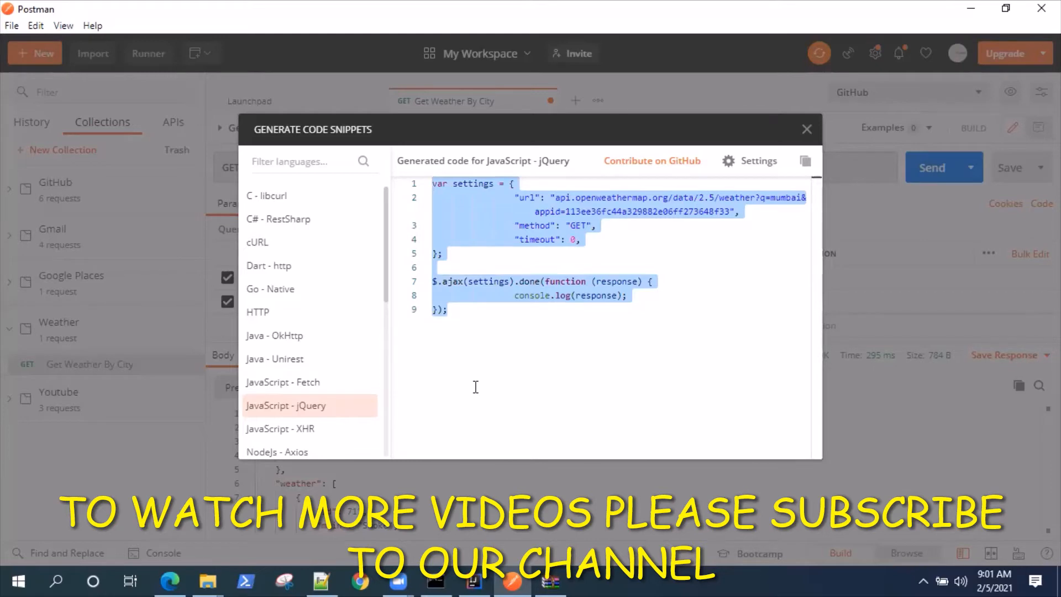
{"action": "left_click", "coordinate": [509, 356]}
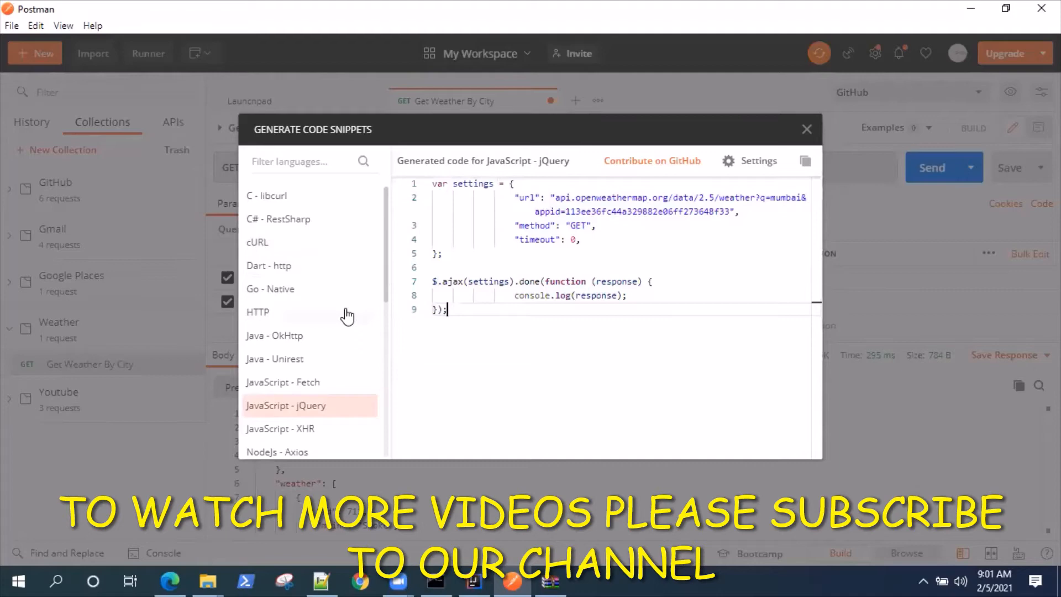
{"action": "mouse_move", "coordinate": [347, 338]}
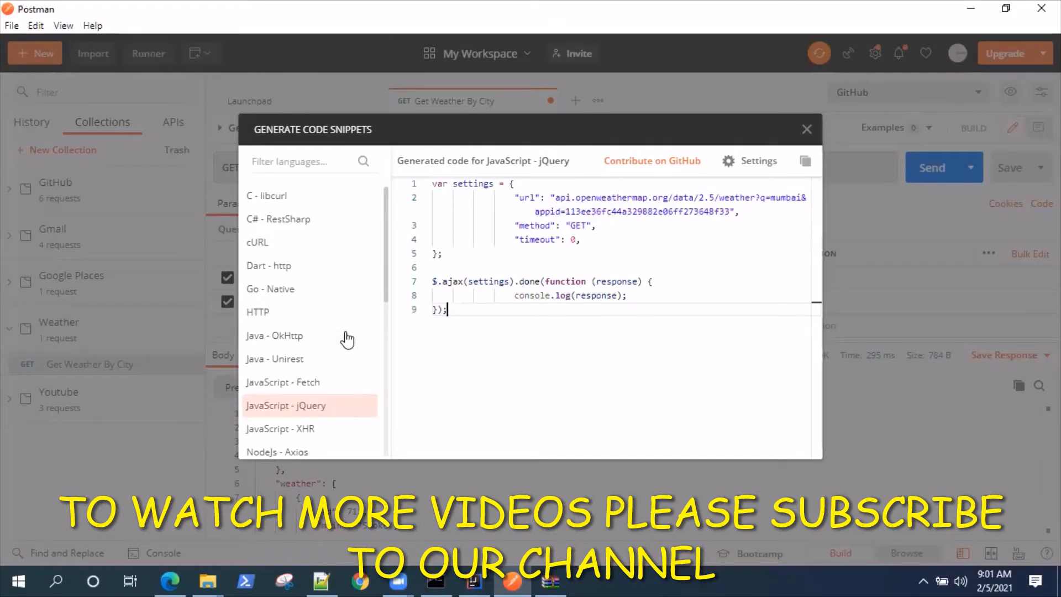
{"action": "mouse_move", "coordinate": [263, 248]}
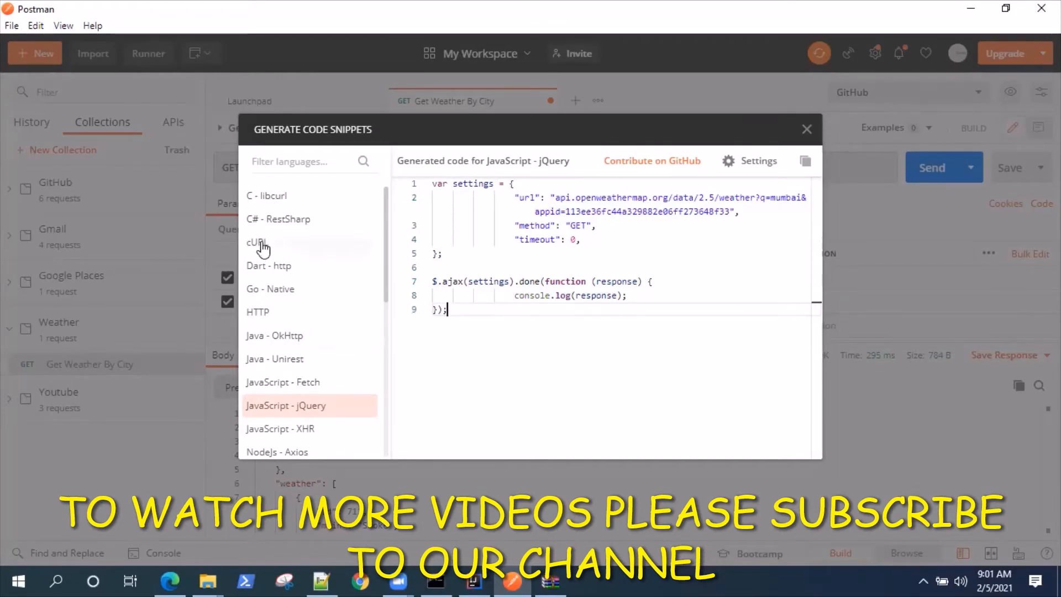
Switch the generated snippet to the cURL command for the weather request
{"action": "left_click", "coordinate": [258, 242]}
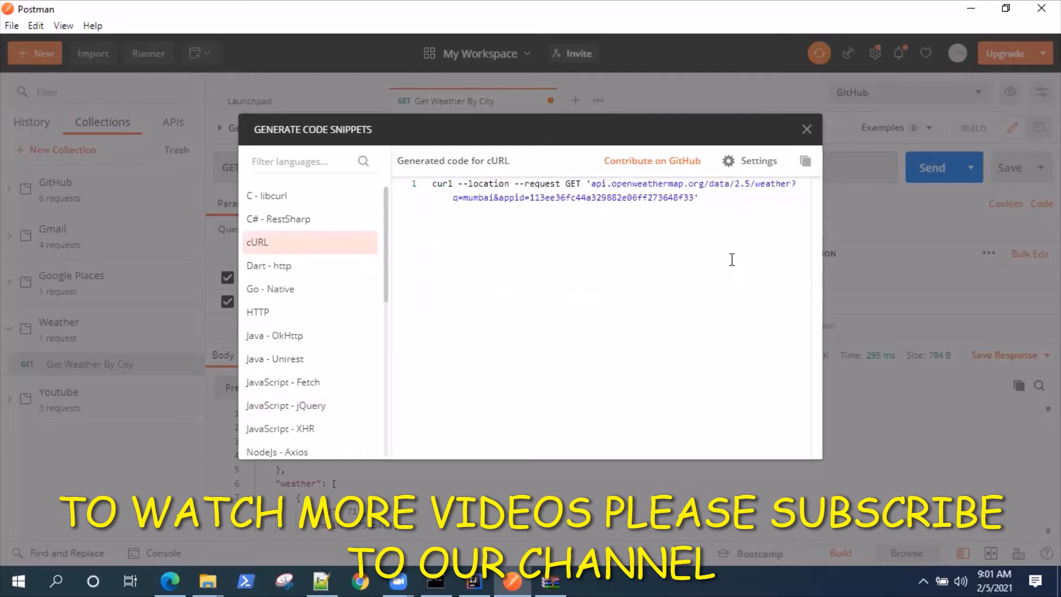
{"action": "mouse_move", "coordinate": [624, 252]}
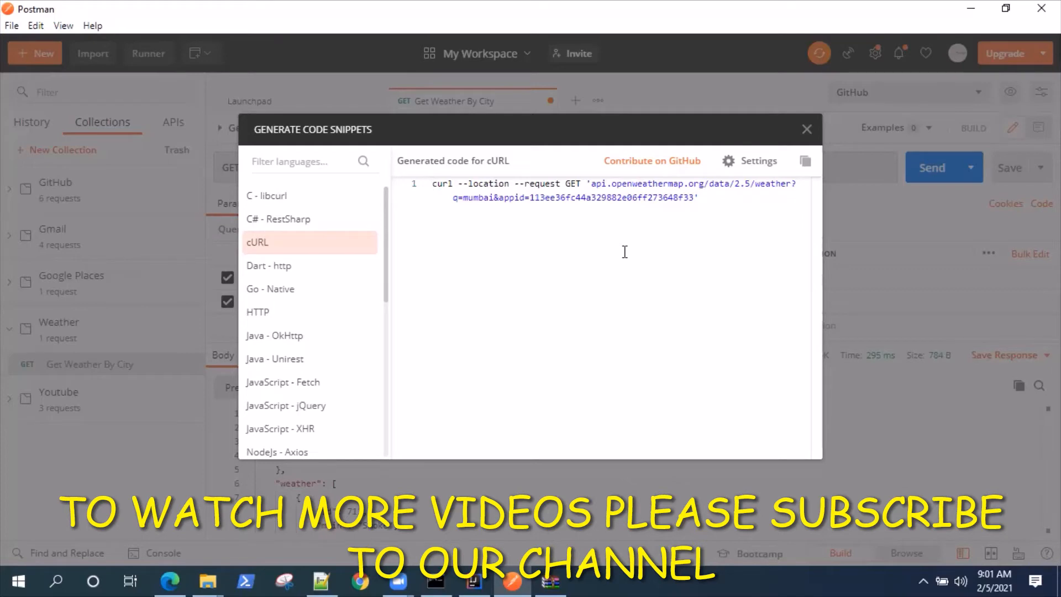
{"action": "mouse_move", "coordinate": [455, 191]}
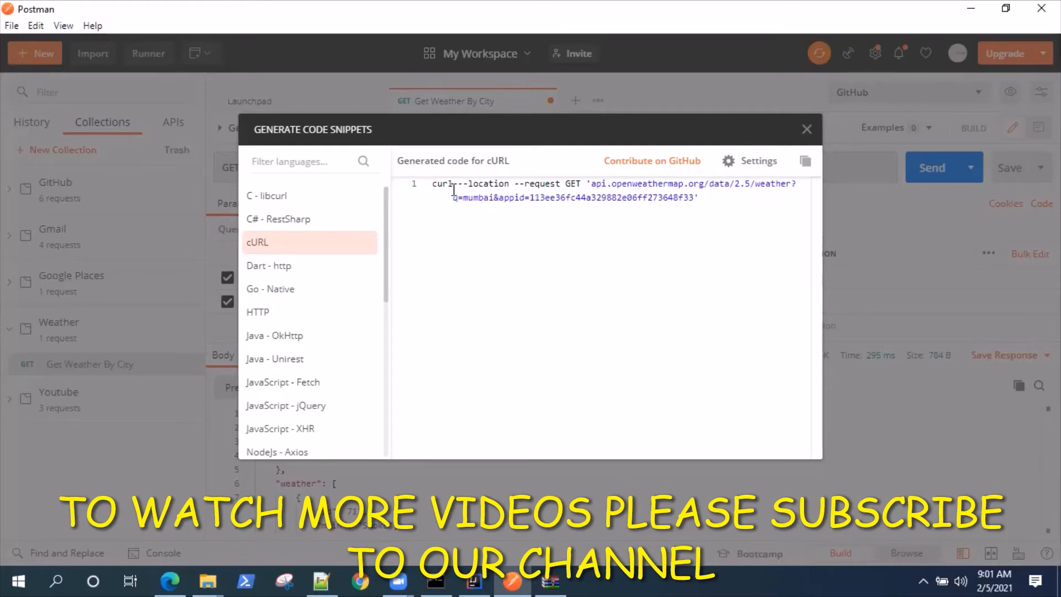
{"action": "mouse_move", "coordinate": [734, 169]}
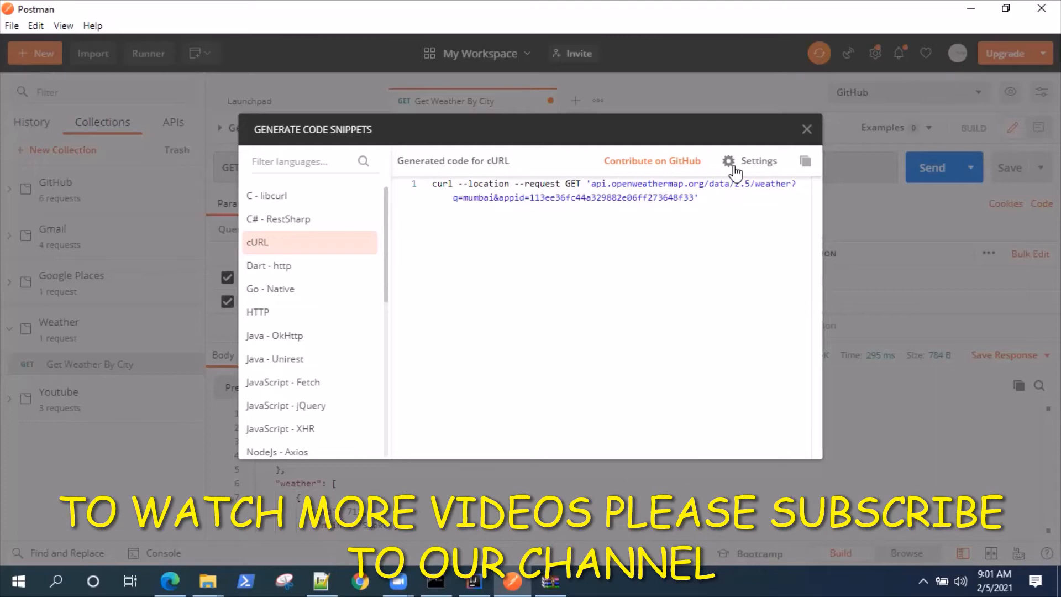
{"action": "mouse_move", "coordinate": [674, 320]}
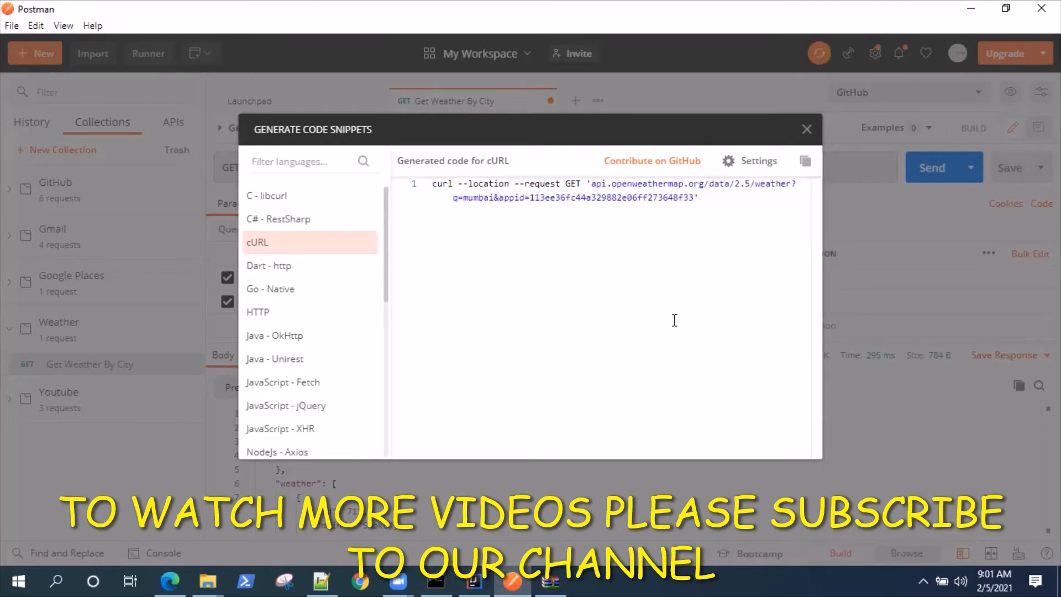
{"action": "mouse_move", "coordinate": [734, 163]}
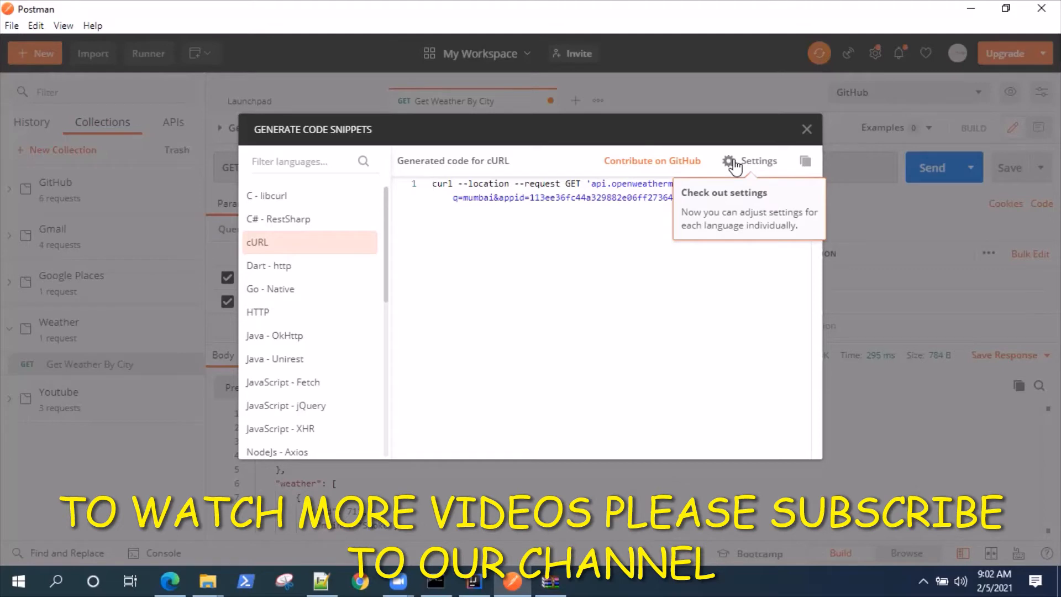
In cURL settings, choose ^ as the line continuation character for Windows cmd
{"action": "left_click", "coordinate": [730, 161]}
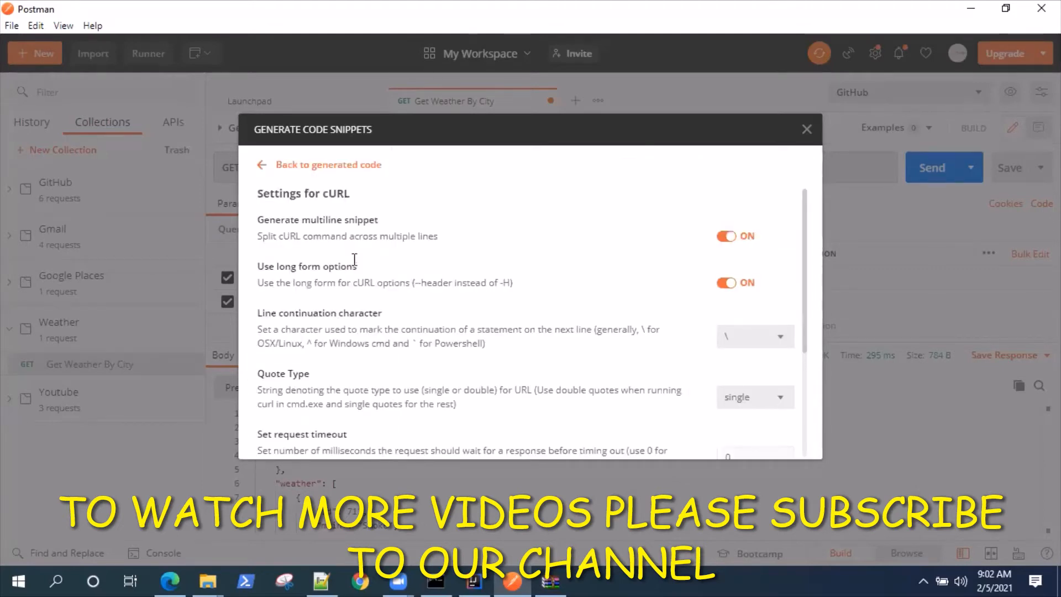
{"action": "mouse_move", "coordinate": [762, 359]}
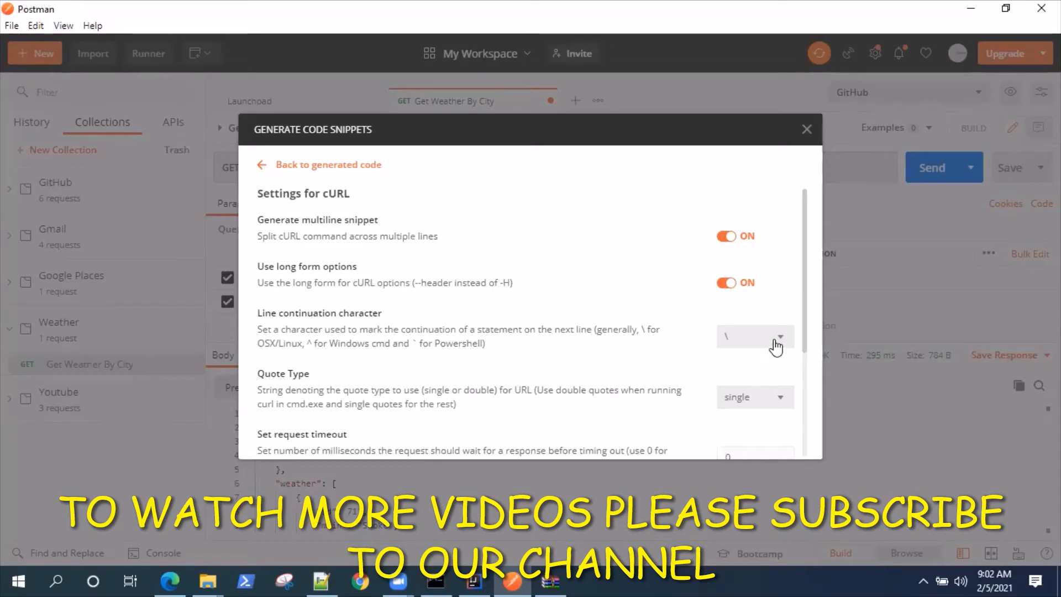
{"action": "left_click", "coordinate": [755, 337]}
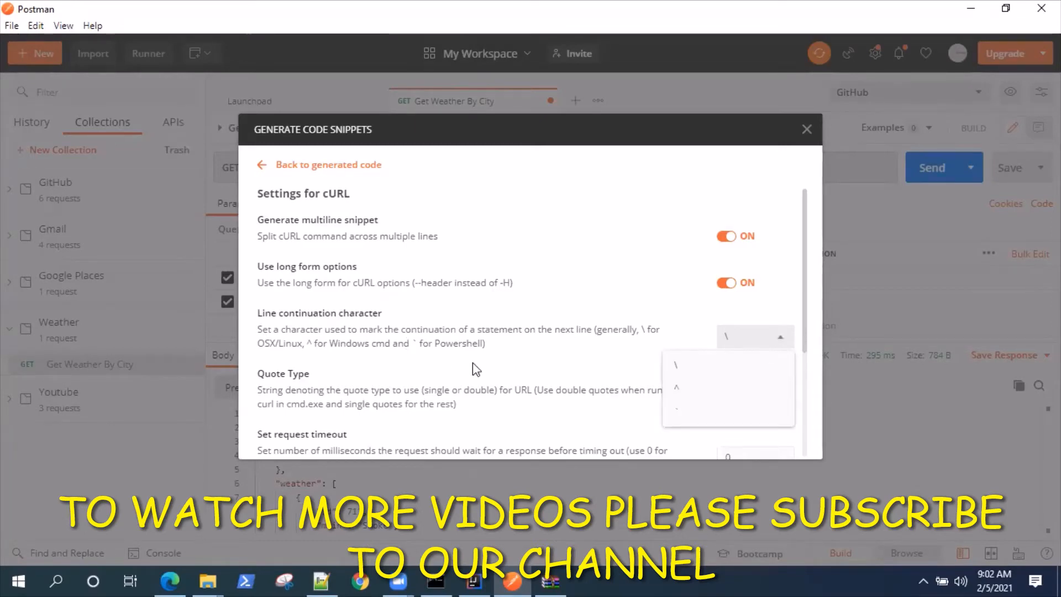
{"action": "left_click", "coordinate": [677, 388]}
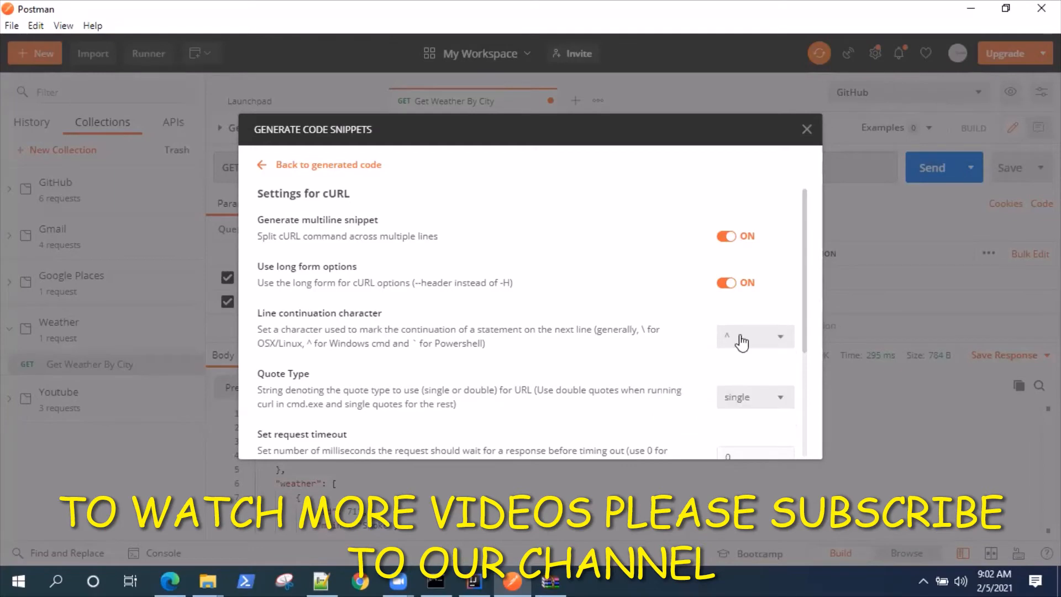
{"action": "scroll", "scroll_direction": "down", "scroll_amount": 3}
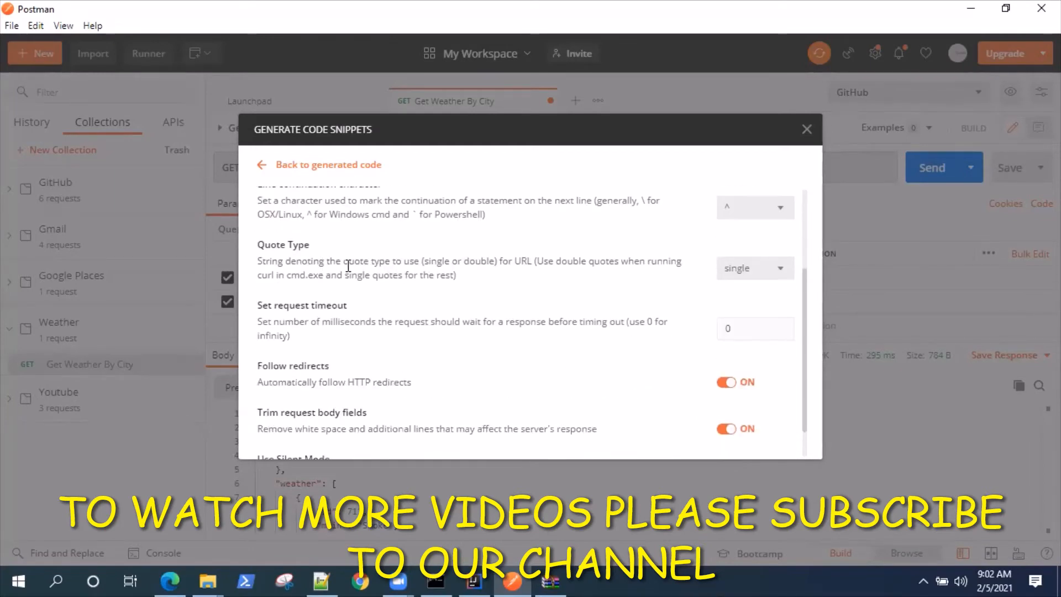
Read the cmd.exe quote advice and choose double as the Quote Type
{"action": "left_click_drag", "start_coordinate": [272, 260], "coordinate": [410, 260]}
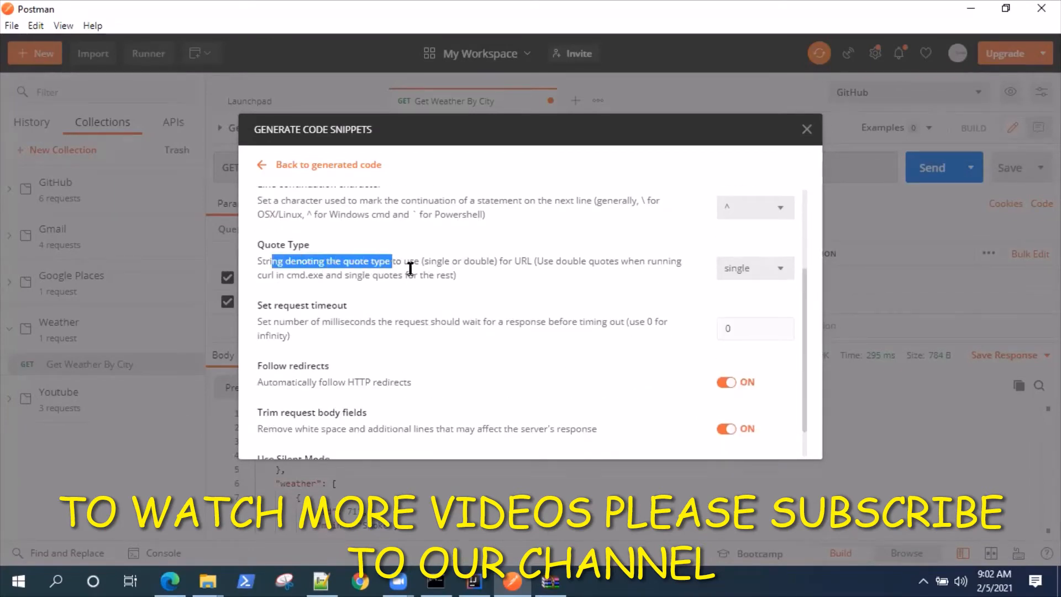
{"action": "left_click", "coordinate": [470, 265]}
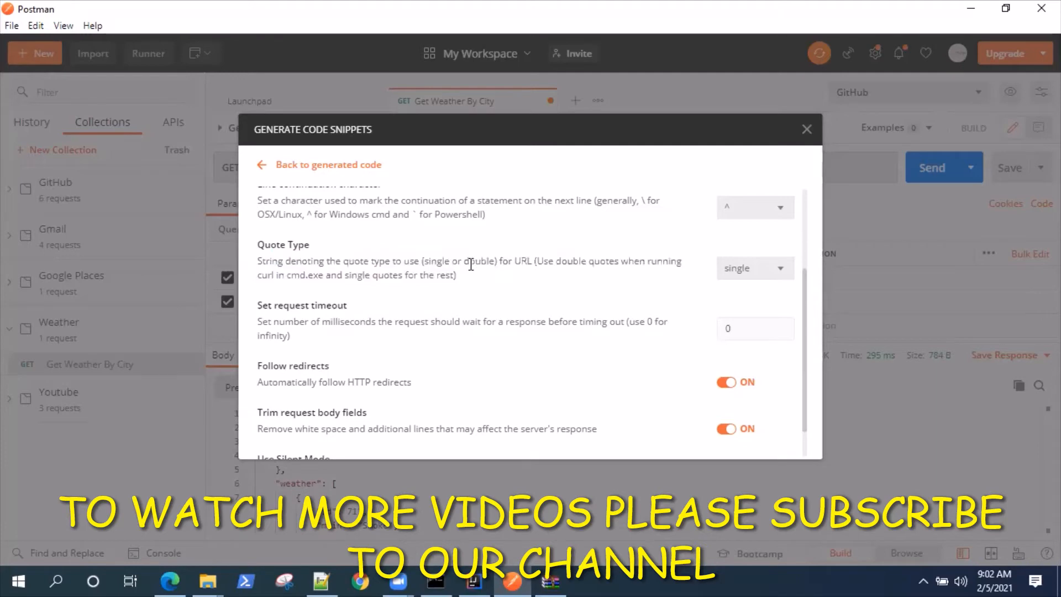
{"action": "left_click_drag", "start_coordinate": [537, 260], "coordinate": [455, 274]}
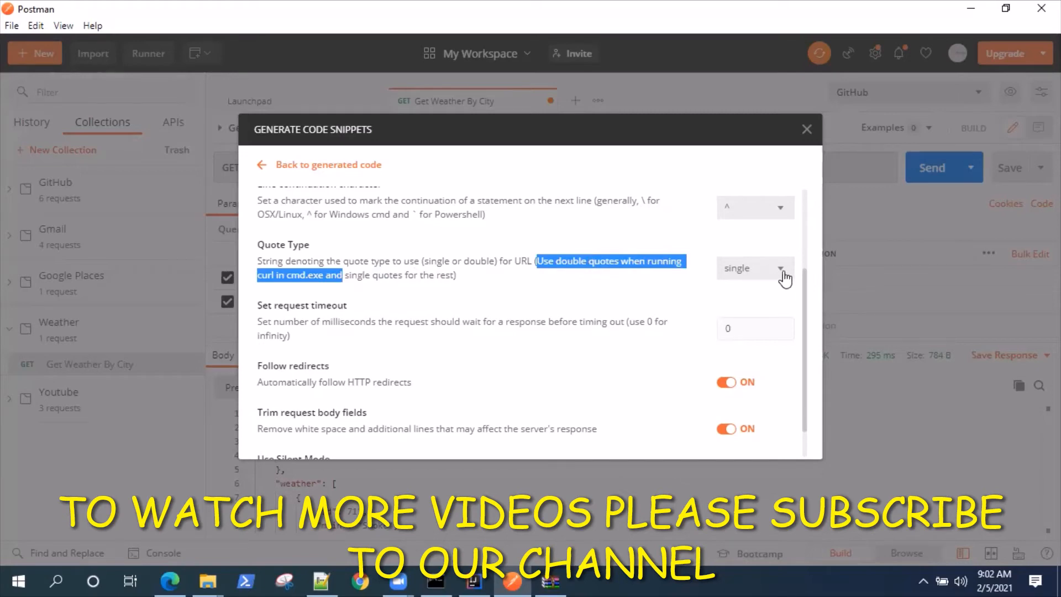
{"action": "left_click", "coordinate": [755, 268]}
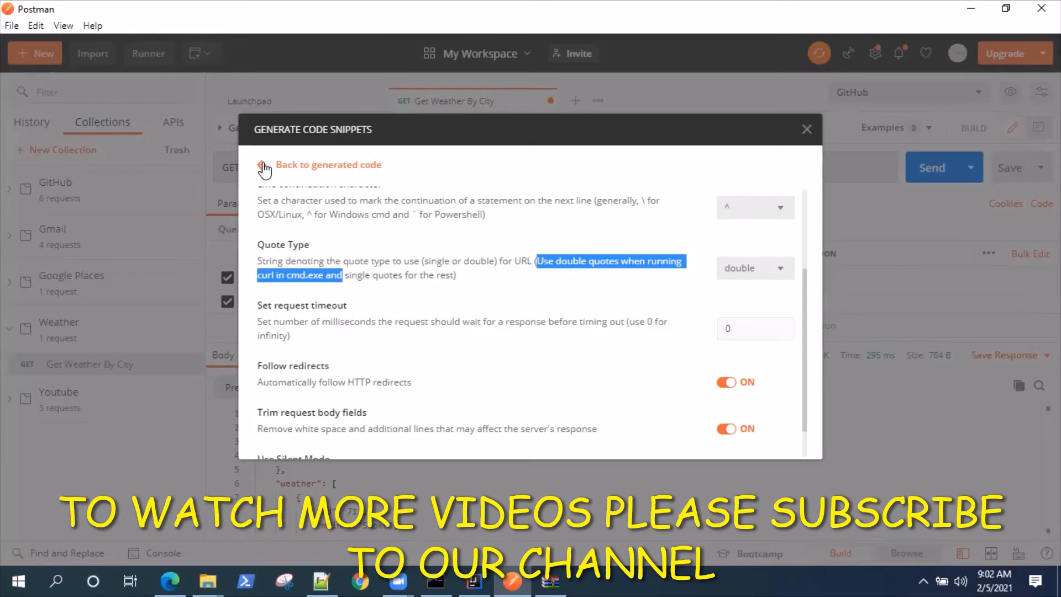
{"action": "mouse_move", "coordinate": [256, 170]}
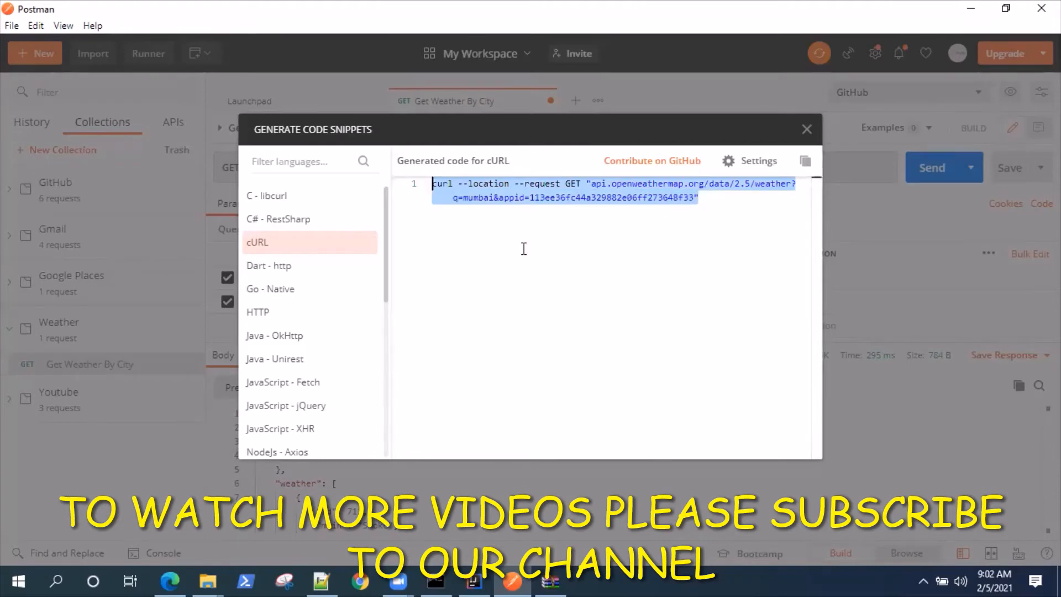
{"action": "mouse_move", "coordinate": [767, 242]}
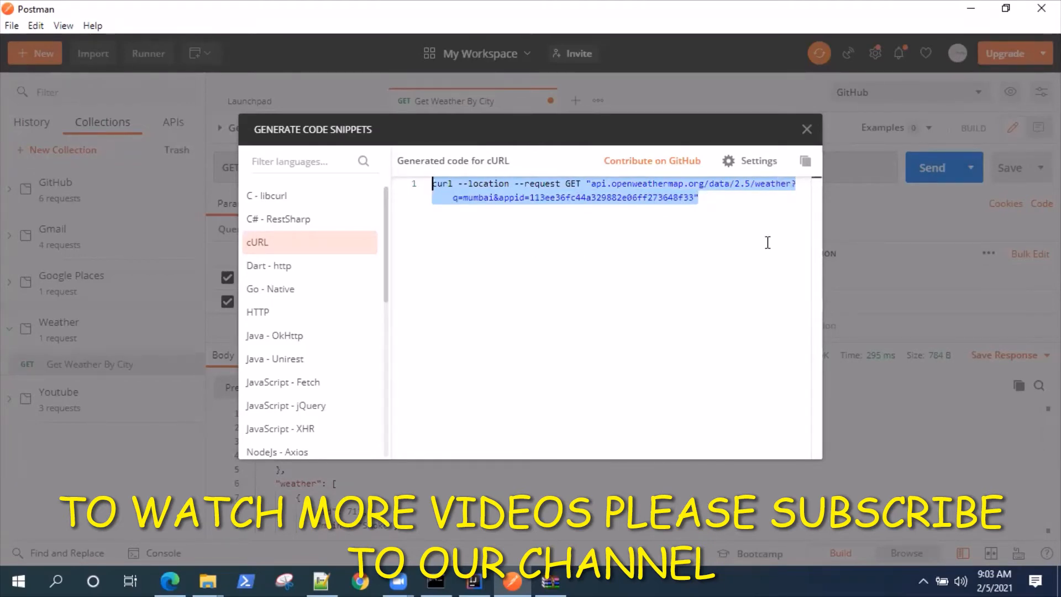
Copy the regenerated cURL command with the double-quoted weather URL
{"action": "left_click", "coordinate": [805, 161]}
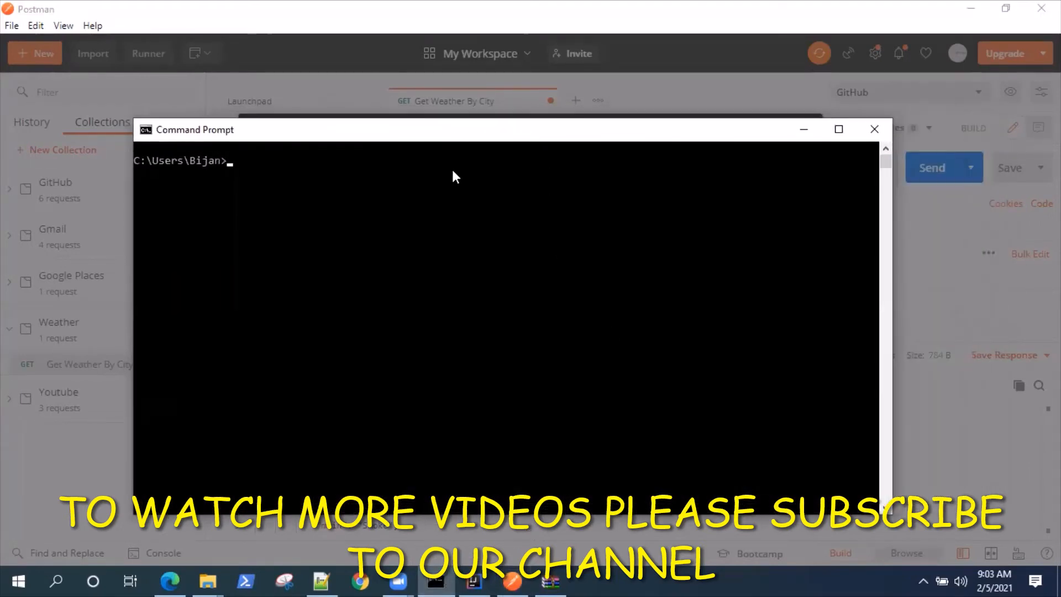
Run the pasted curl weather request for Mumbai in Command Prompt, returning the JSON response
{"action": "type", "text": "curl --location --request GET \"api.openweathermap.org/data/2.5/weather?q=mumbai&appid=113ee36fc44a329882e06ff273648f33\""}
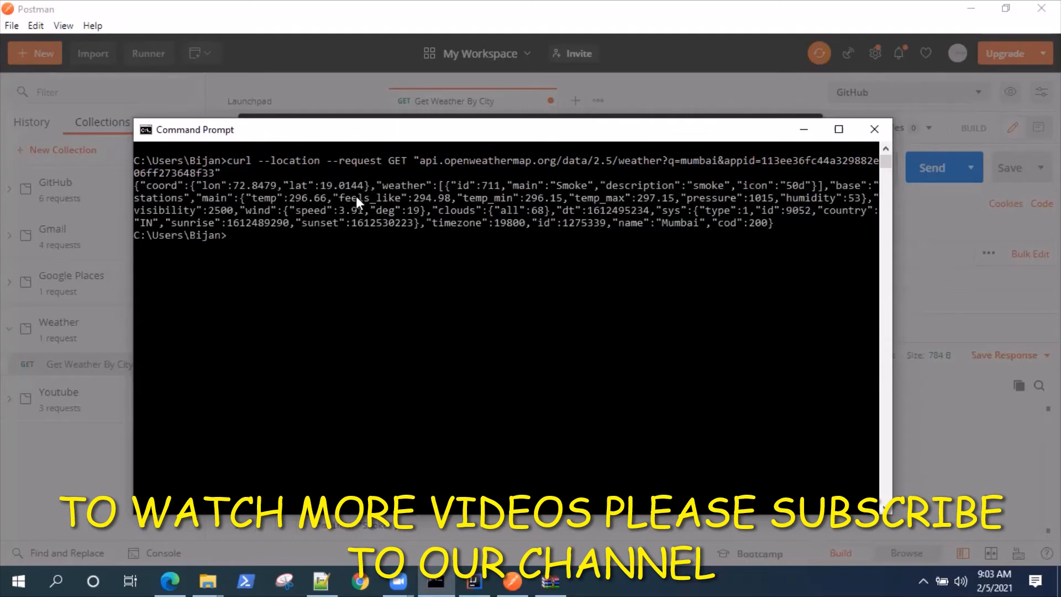
{"action": "mouse_move", "coordinate": [181, 194]}
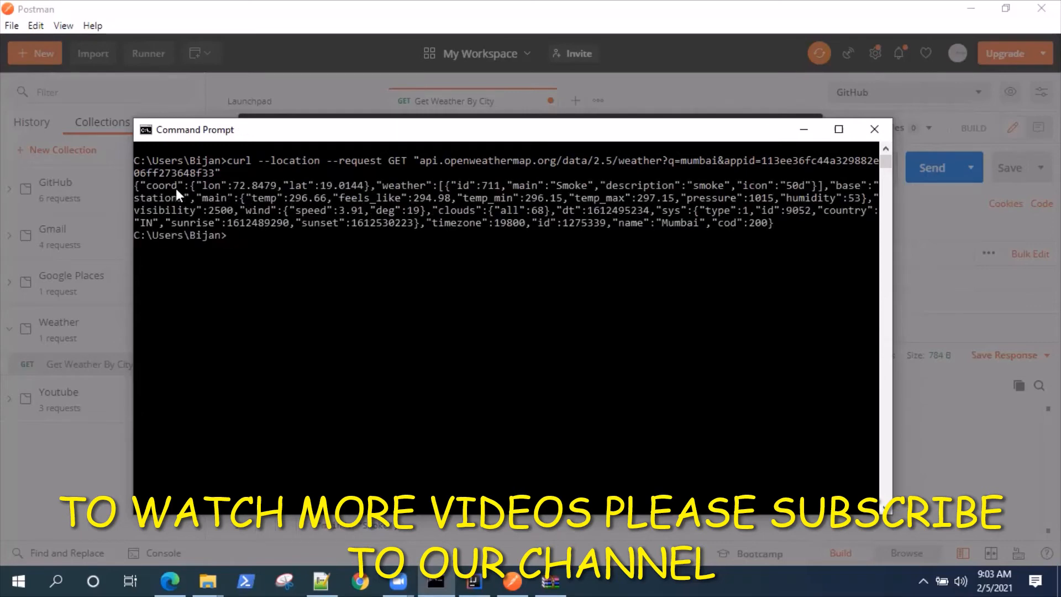
{"action": "mouse_move", "coordinate": [788, 225]}
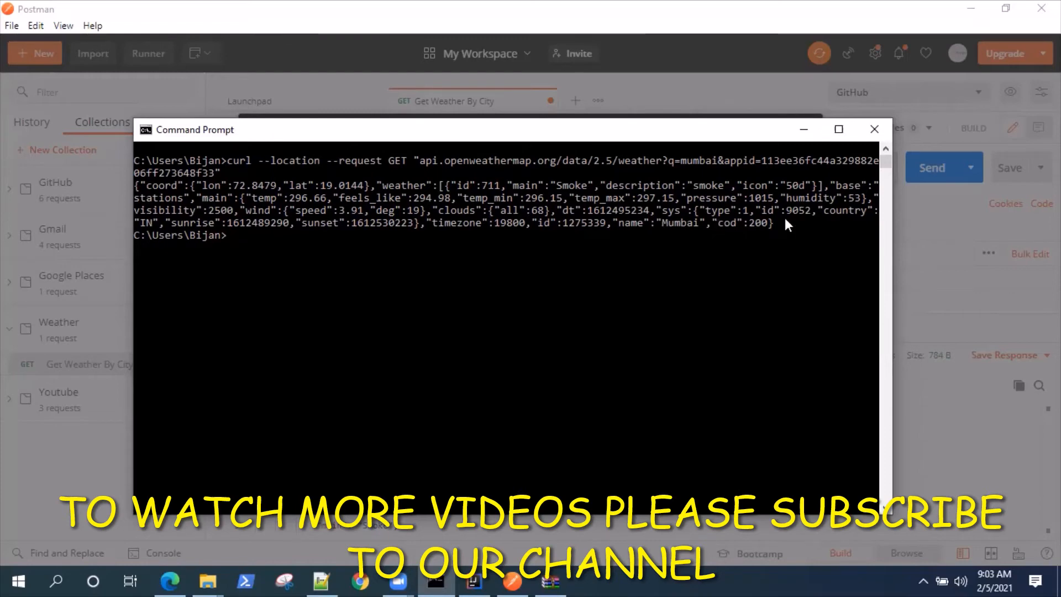
{"action": "mouse_move", "coordinate": [382, 188]}
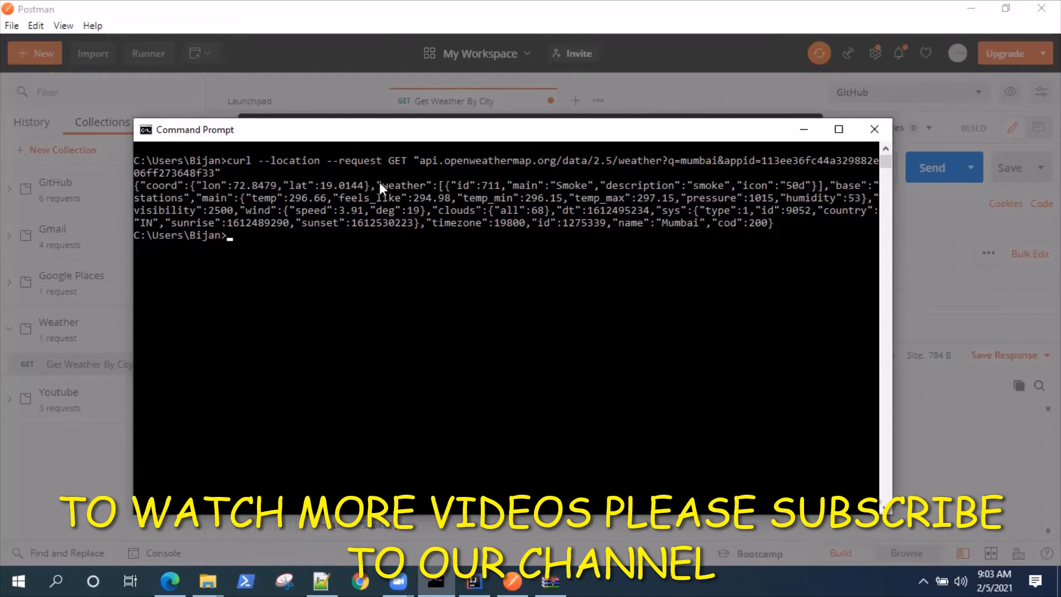
{"action": "mouse_move", "coordinate": [314, 223]}
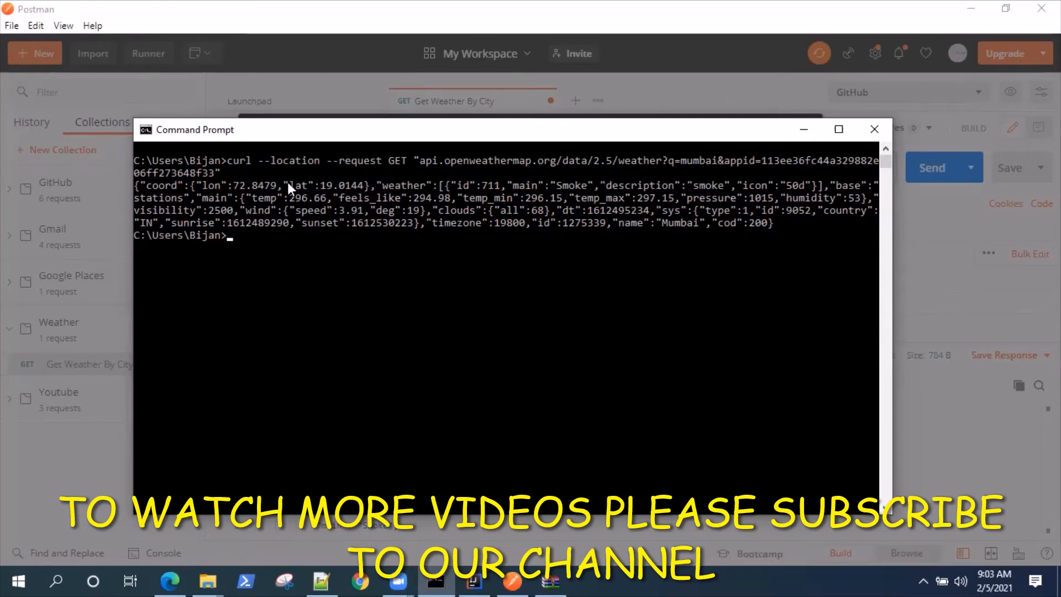
{"action": "mouse_move", "coordinate": [1030, 321]}
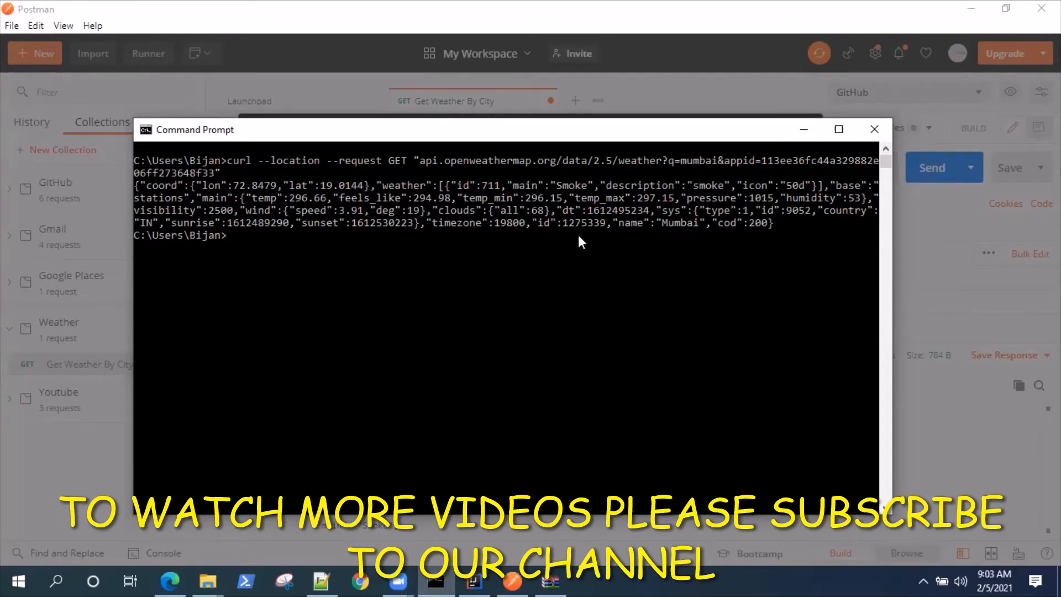
{"action": "mouse_move", "coordinate": [563, 225]}
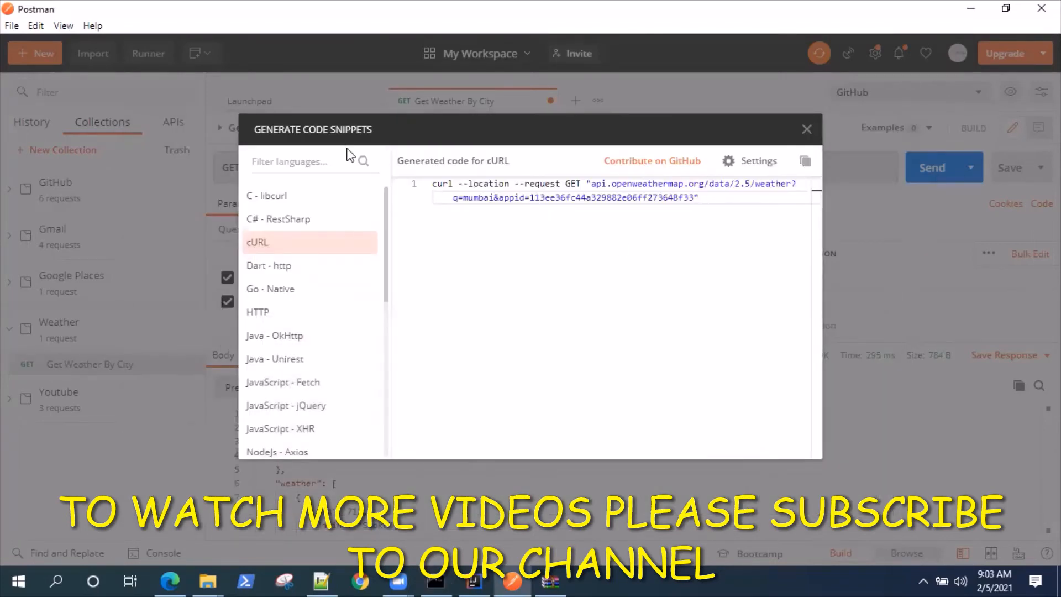
{"action": "mouse_move", "coordinate": [627, 268]}
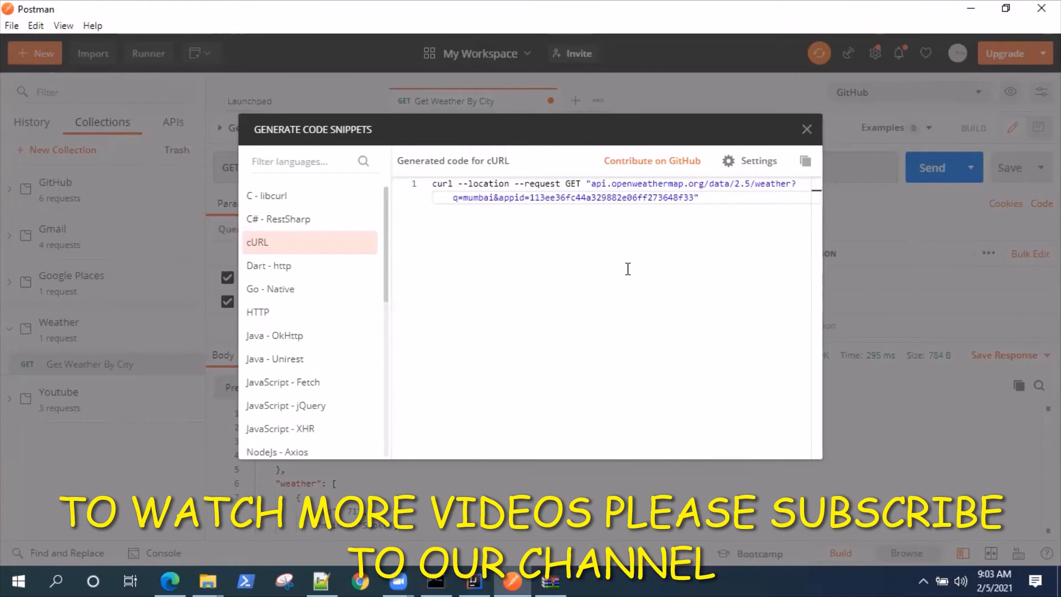
{"action": "mouse_move", "coordinate": [548, 299]}
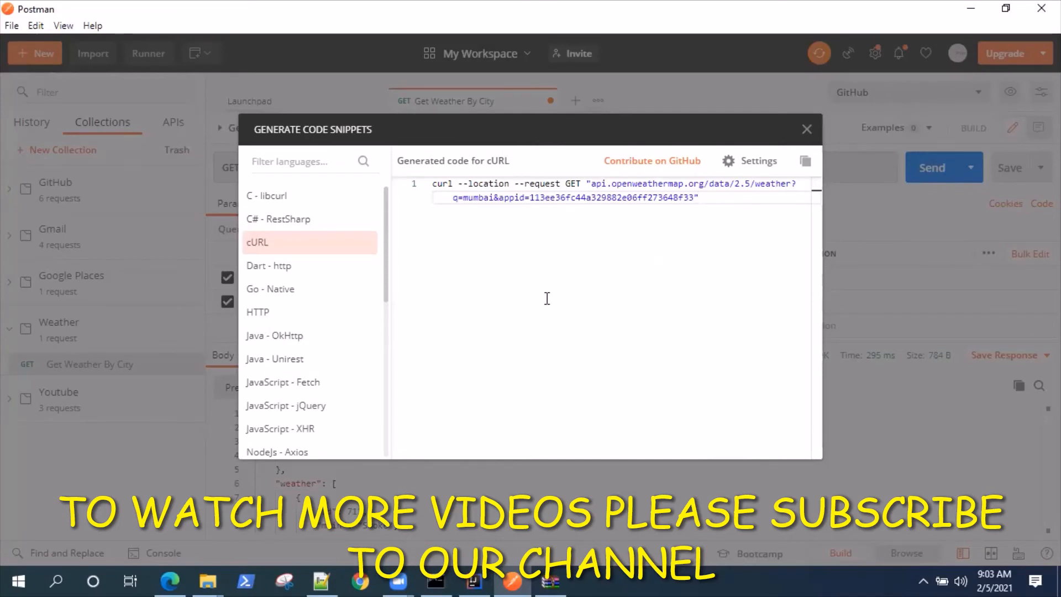
{"action": "mouse_move", "coordinate": [328, 194]}
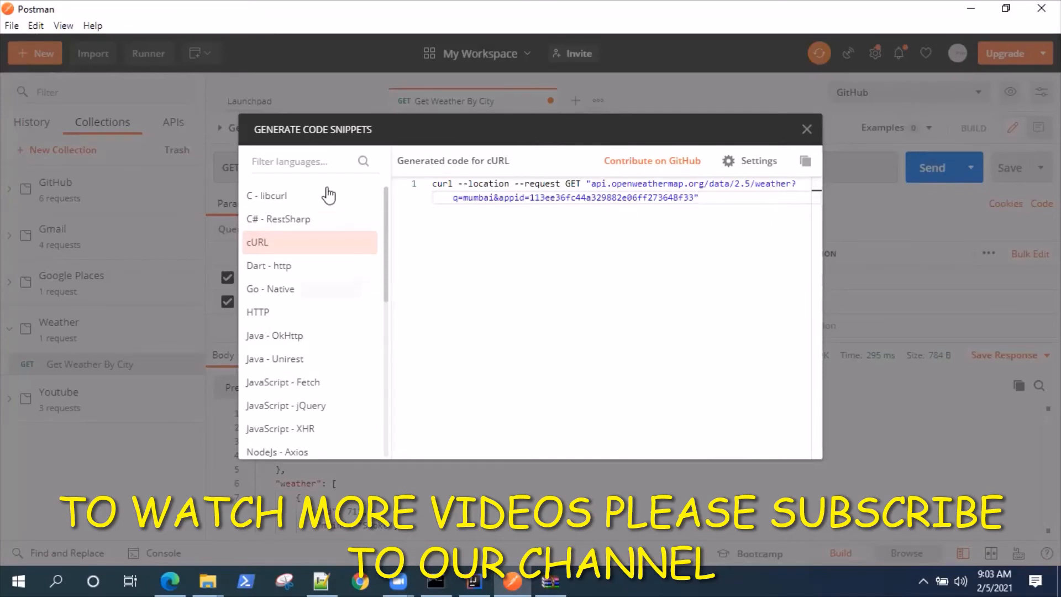
{"action": "mouse_move", "coordinate": [326, 370]}
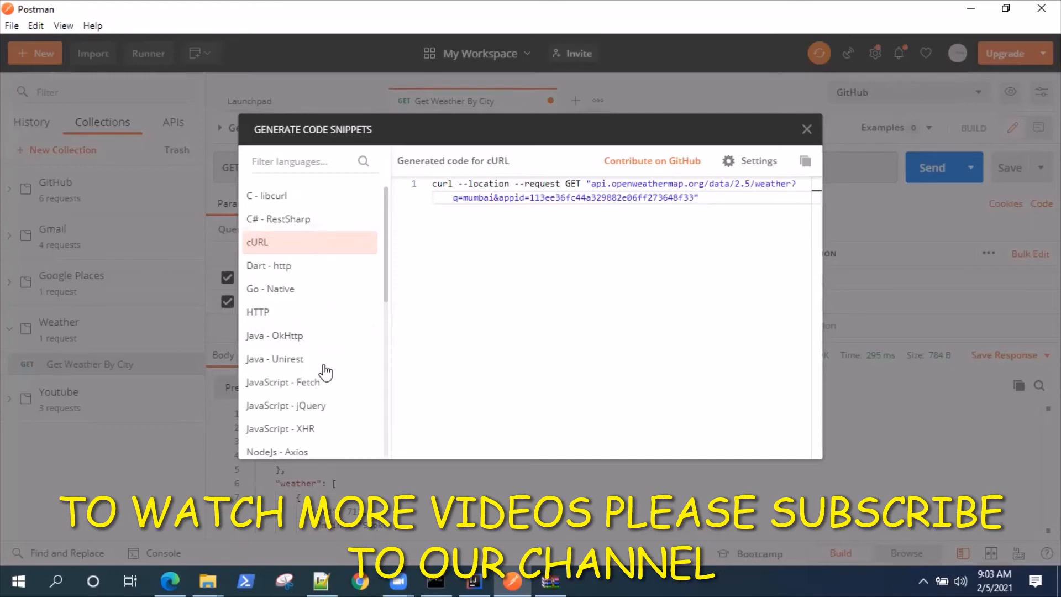
{"action": "mouse_move", "coordinate": [329, 229]}
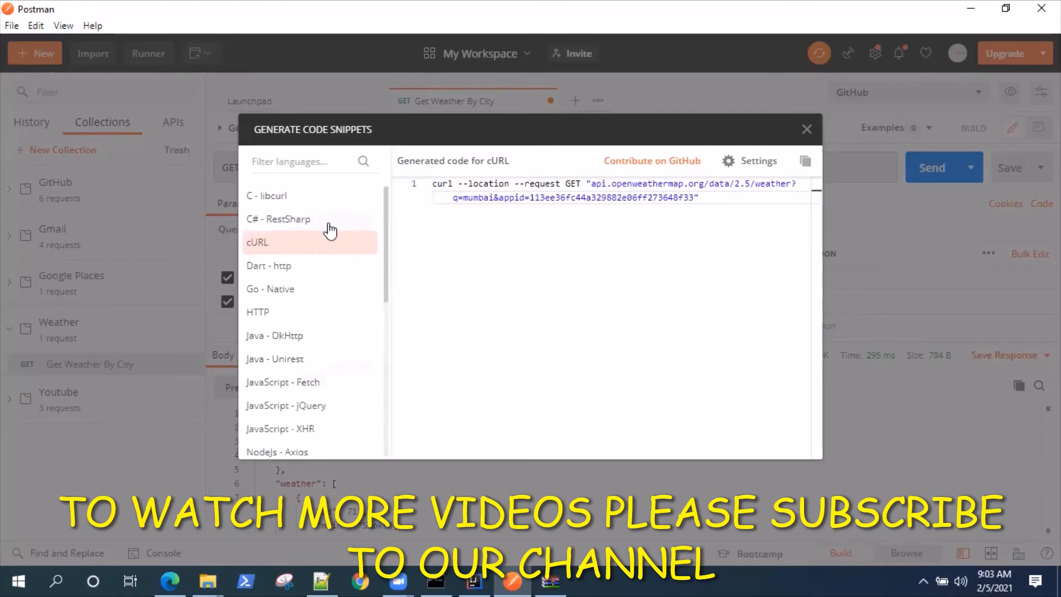
{"action": "mouse_move", "coordinate": [338, 263]}
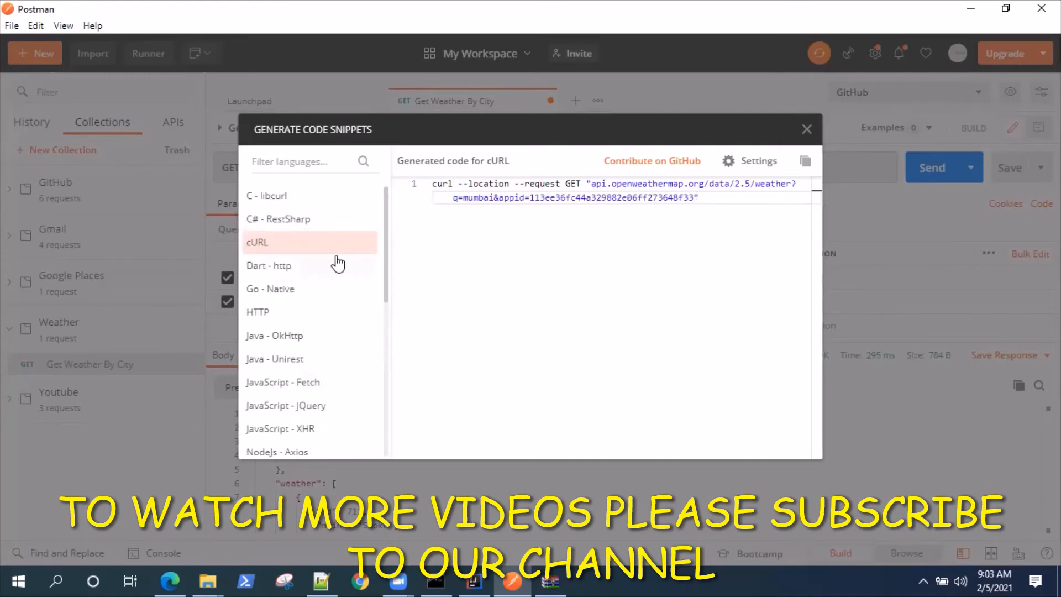
{"action": "mouse_move", "coordinate": [312, 342]}
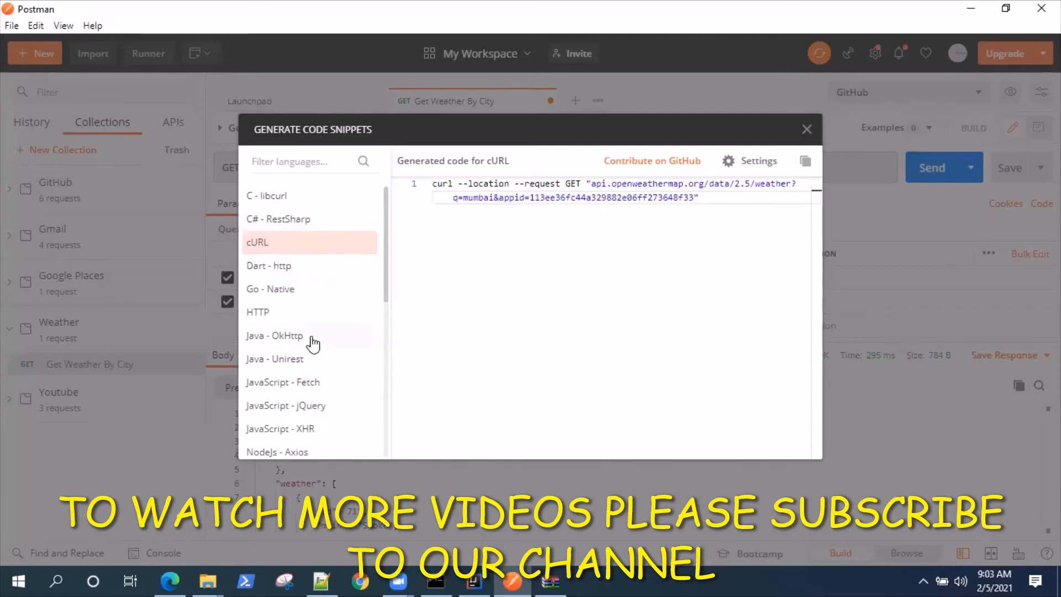
{"action": "mouse_move", "coordinate": [604, 315]}
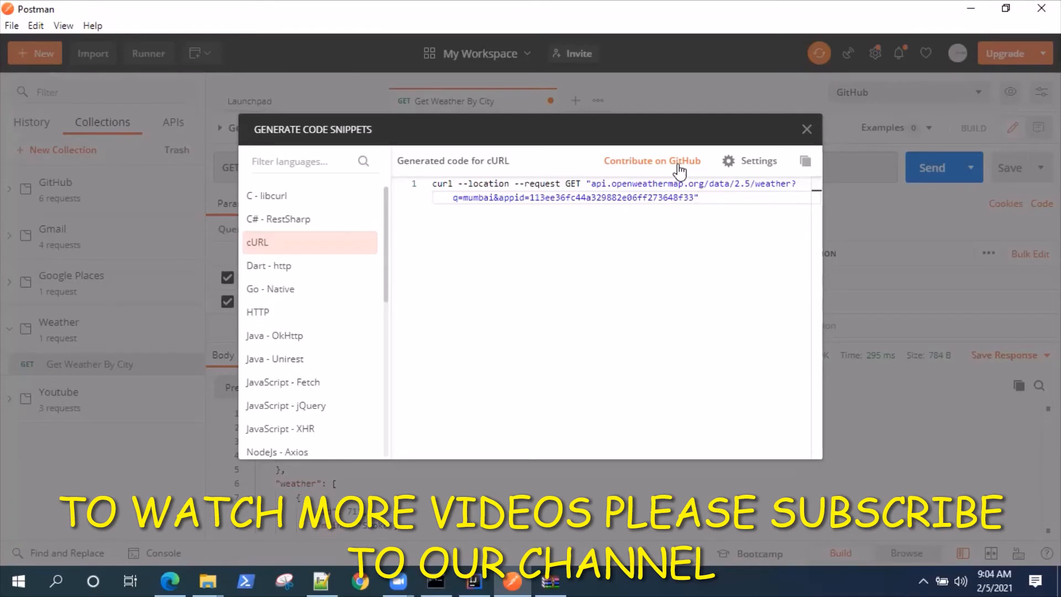
Open the postman-code-generators GitHub repo and scroll its README to the Development install commands
{"action": "left_click", "coordinate": [652, 161]}
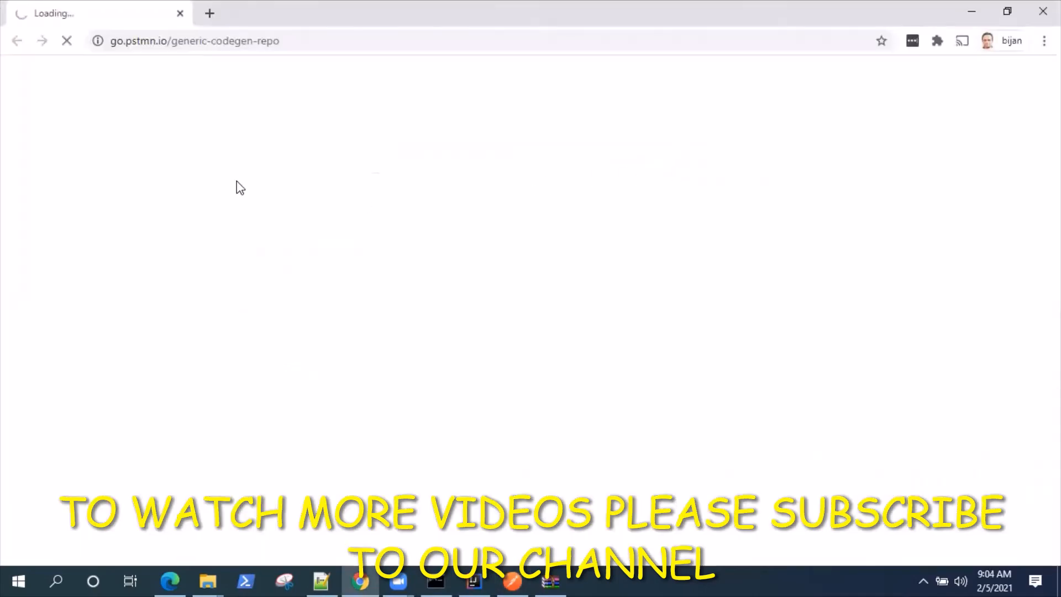
{"action": "mouse_move", "coordinate": [546, 238]}
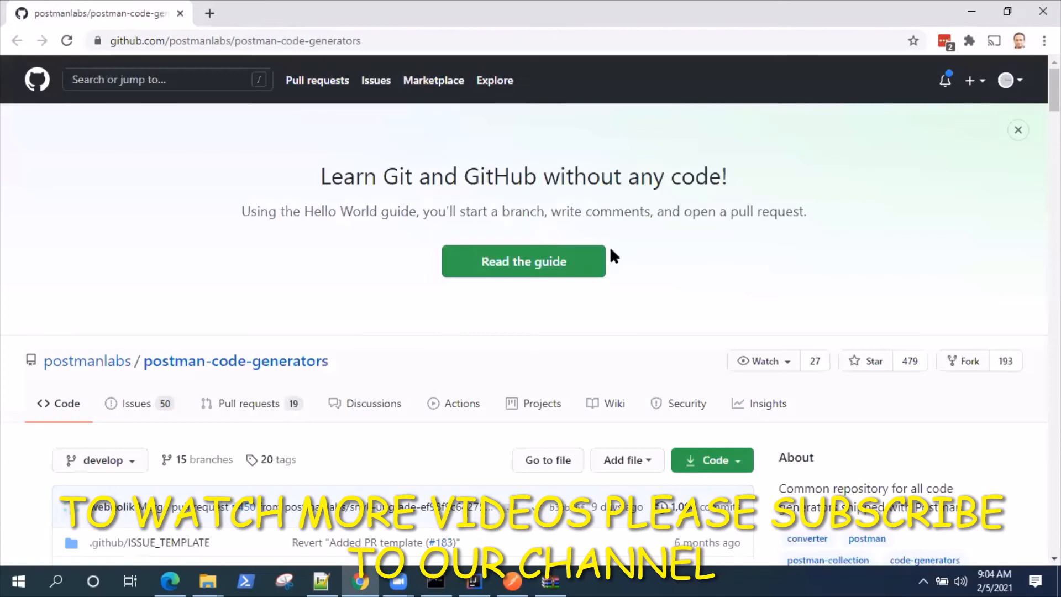
{"action": "mouse_move", "coordinate": [285, 70]}
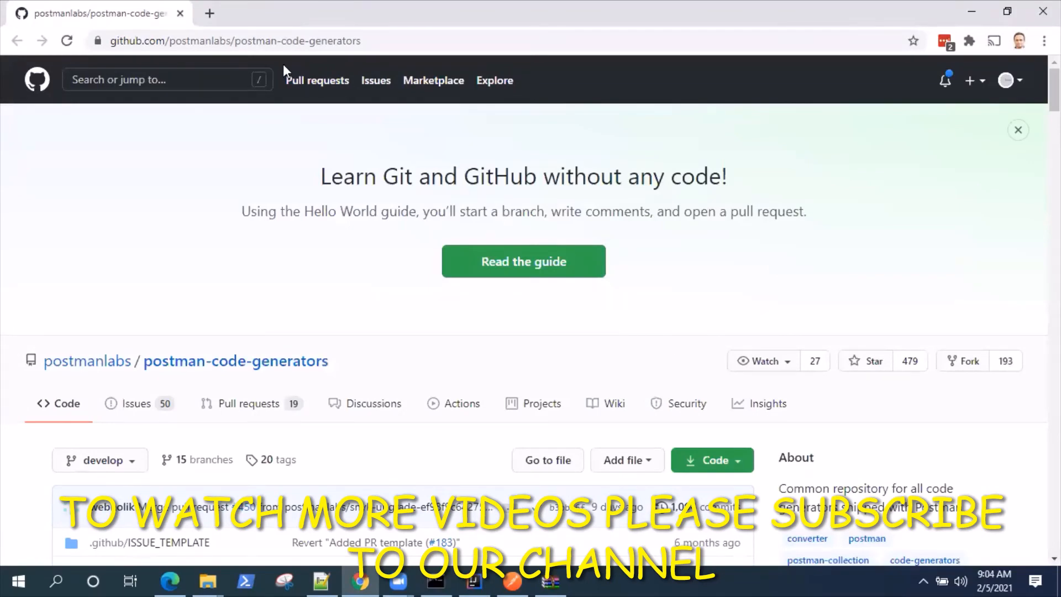
{"action": "mouse_move", "coordinate": [568, 377]}
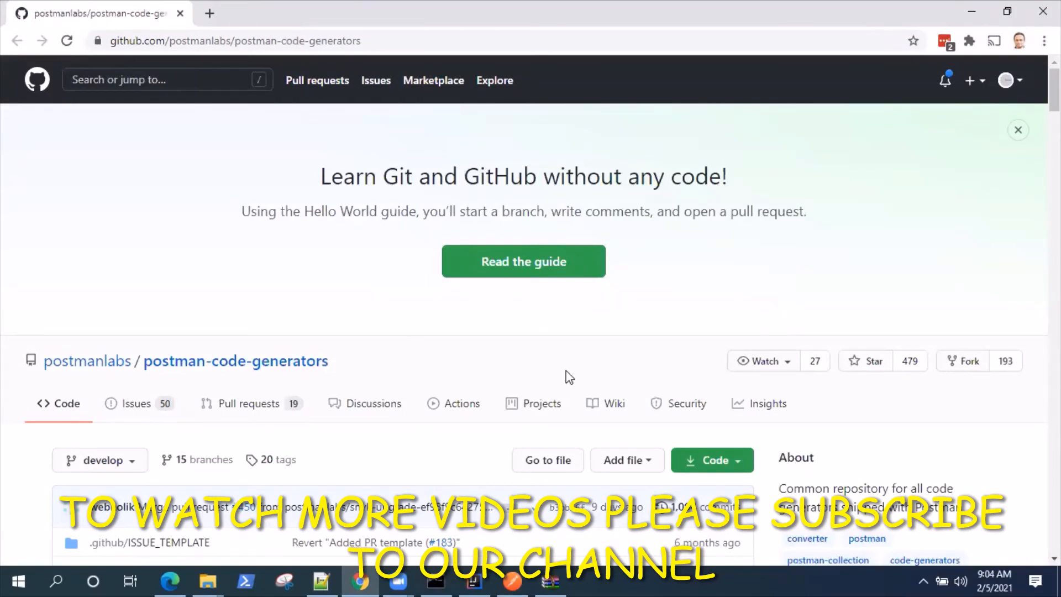
{"action": "scroll", "scroll_direction": "down", "scroll_amount": 3}
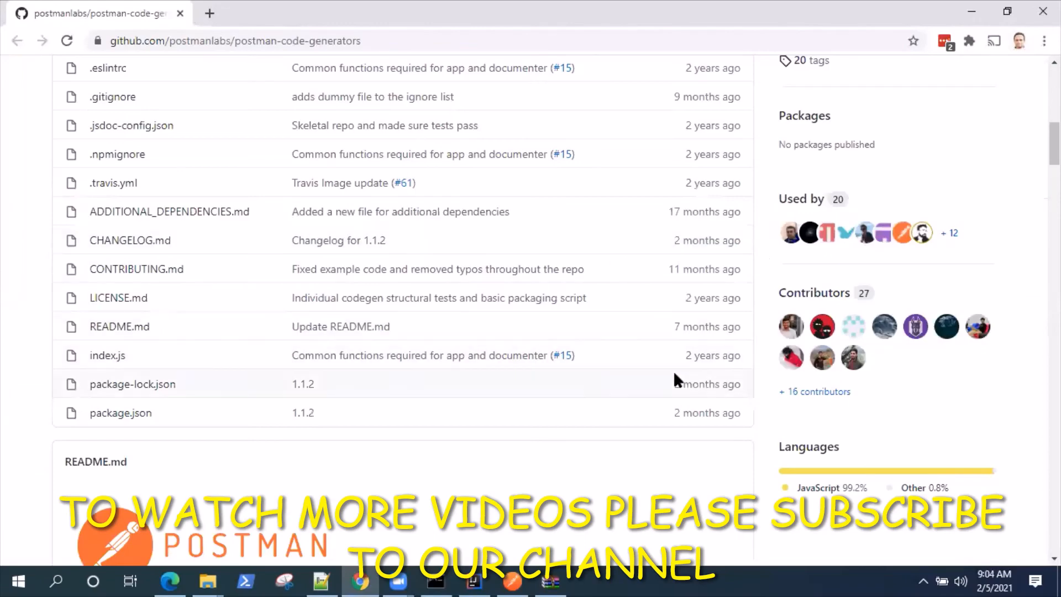
{"action": "scroll", "scroll_direction": "down", "scroll_amount": 3}
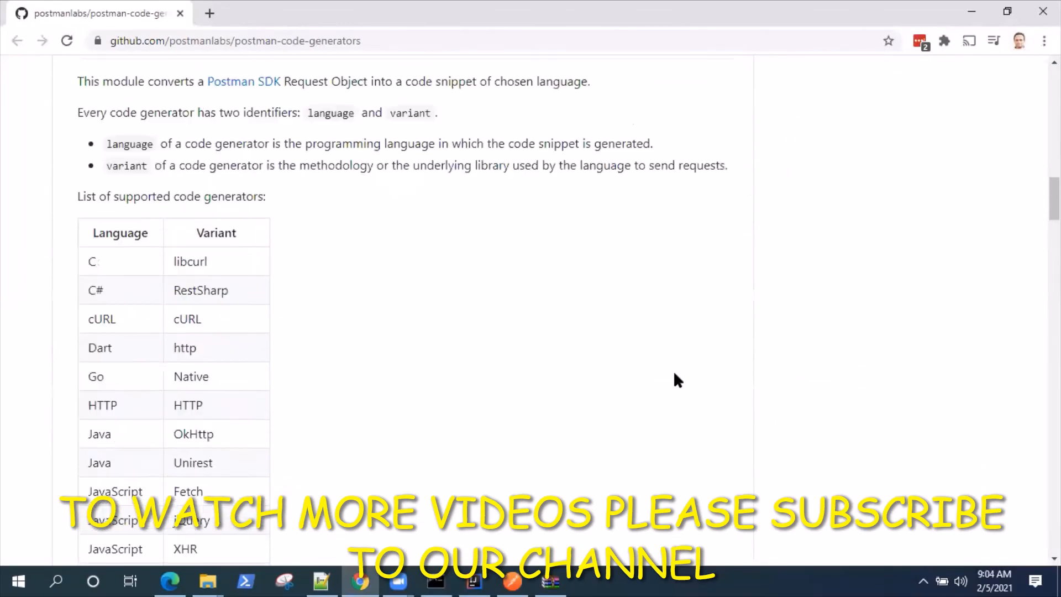
{"action": "scroll", "scroll_direction": "up", "scroll_amount": 3}
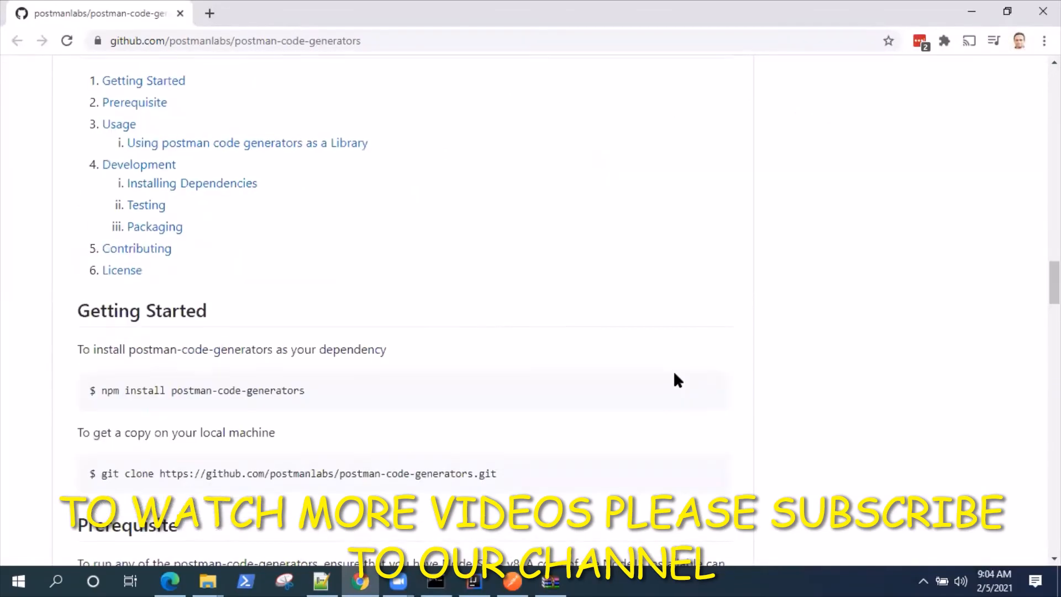
{"action": "scroll", "scroll_direction": "down", "scroll_amount": 3}
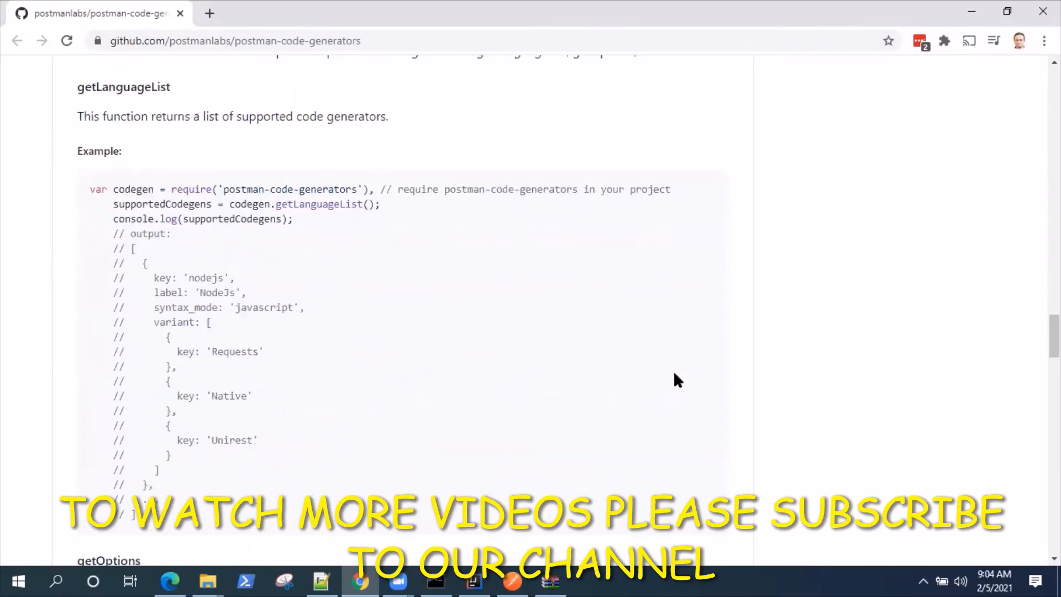
{"action": "scroll", "scroll_direction": "down", "scroll_amount": 3}
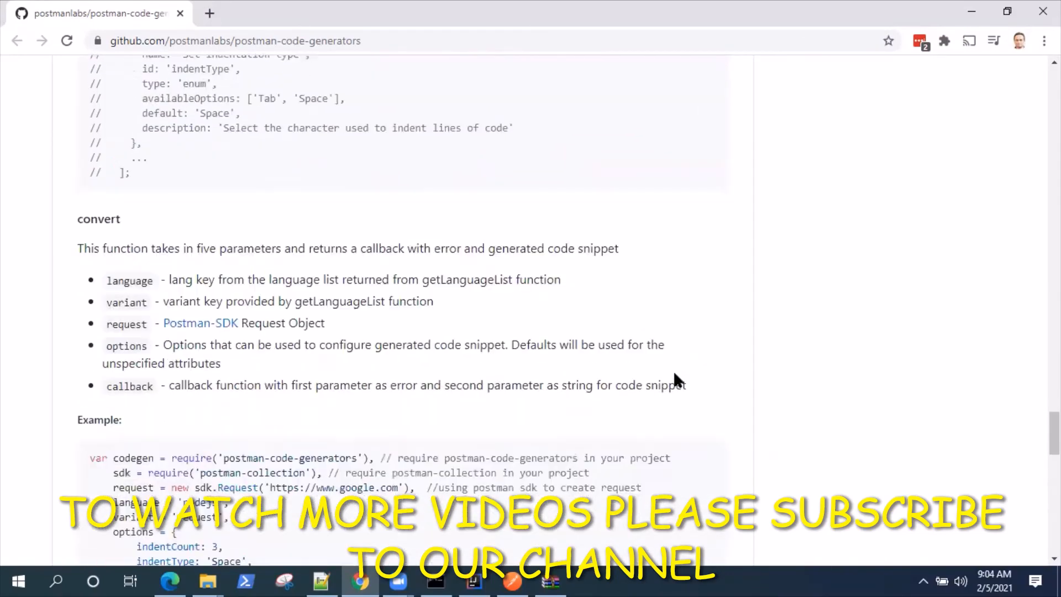
{"action": "scroll", "scroll_direction": "down", "scroll_amount": 3}
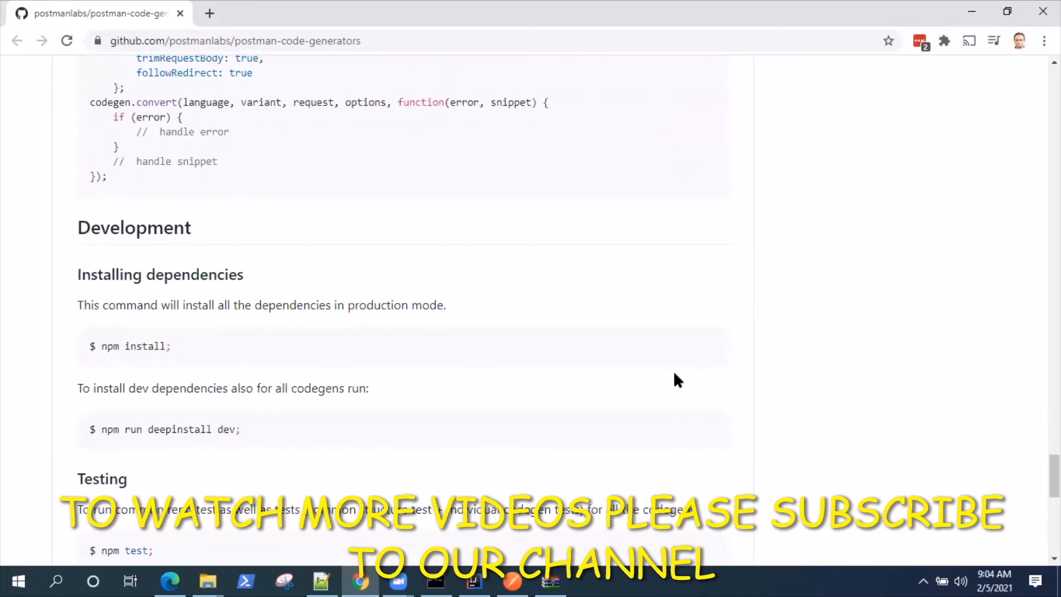